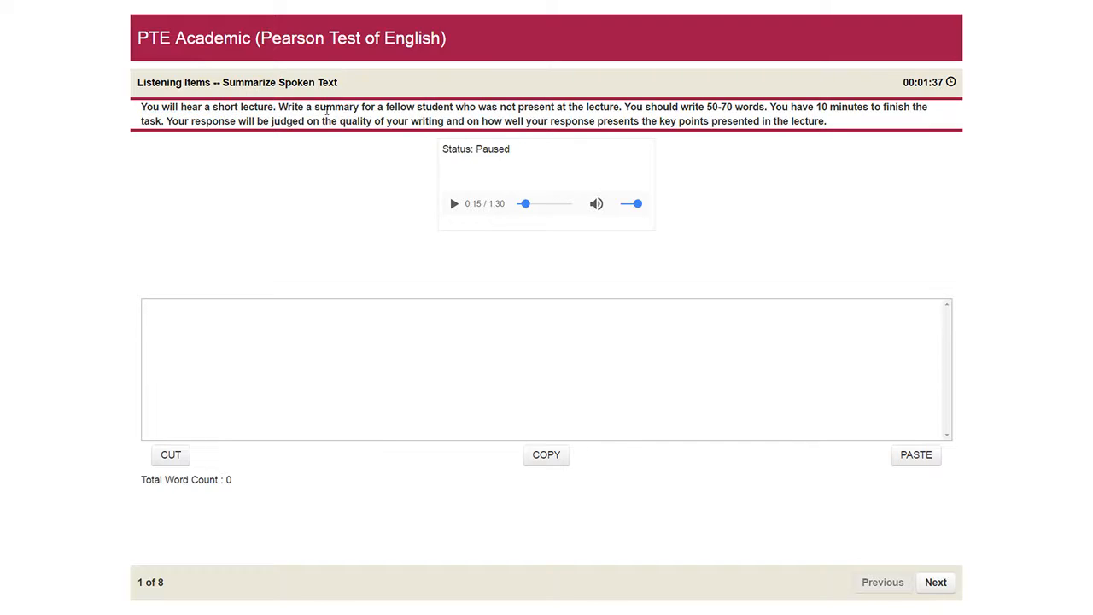
# Pause item 1's lecture audio at 0:07 and place the cursor in the summary box.
pyautogui.moveTo(326, 106); pyautogui.dragTo(431, 106)
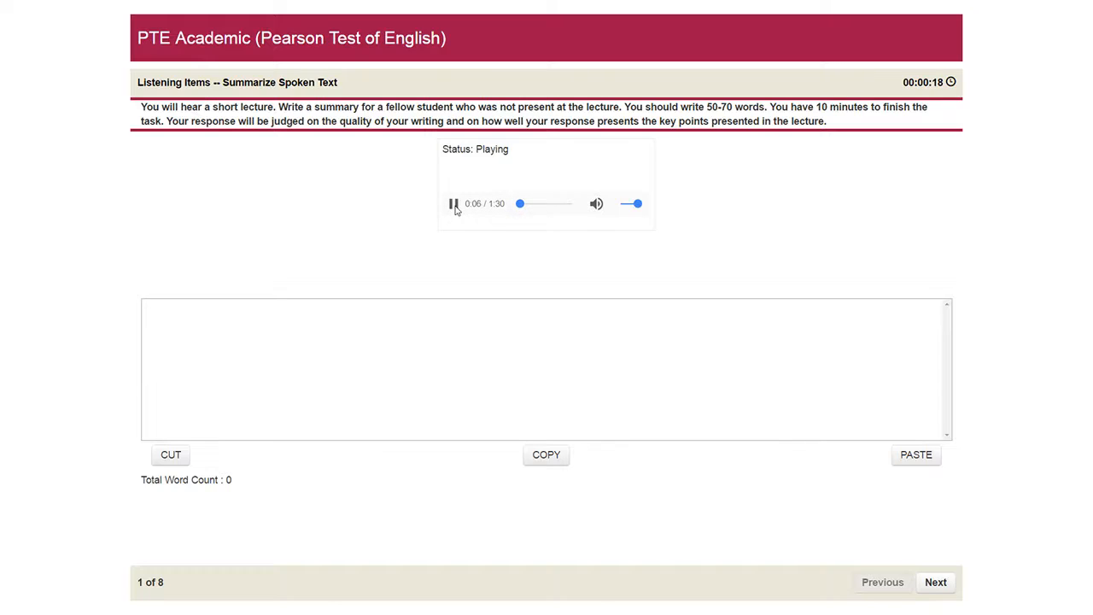
pyautogui.click(453, 203)
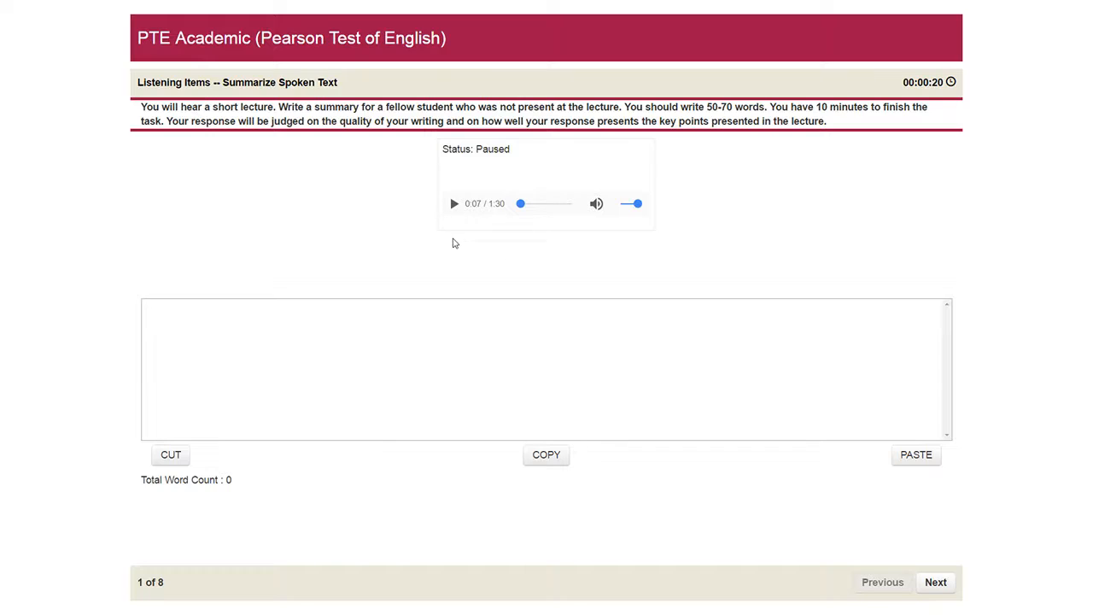
pyautogui.moveTo(453, 211)
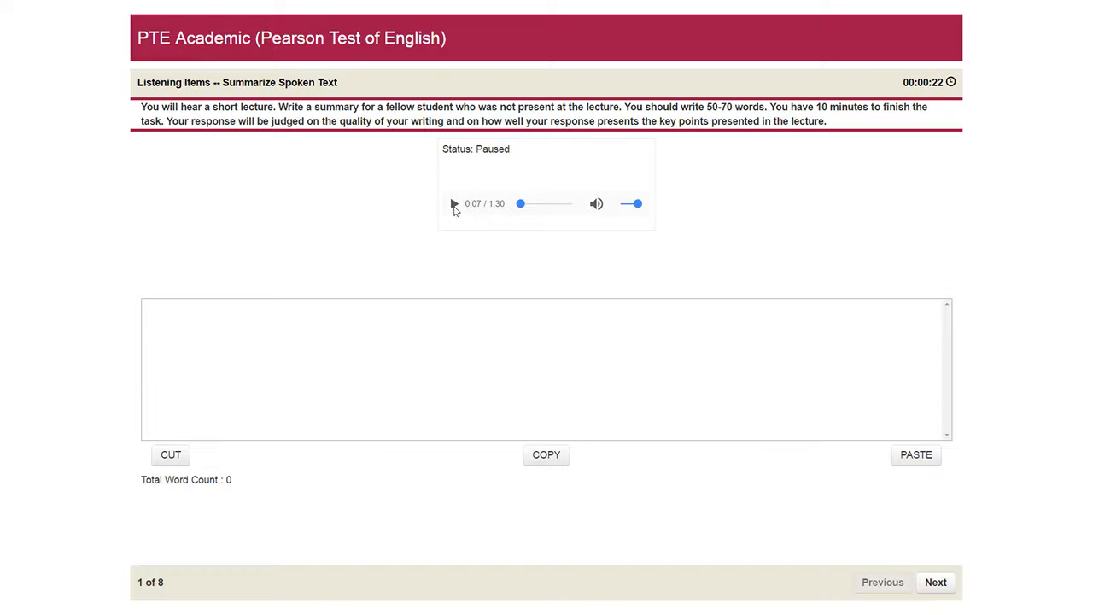
pyautogui.moveTo(471, 215)
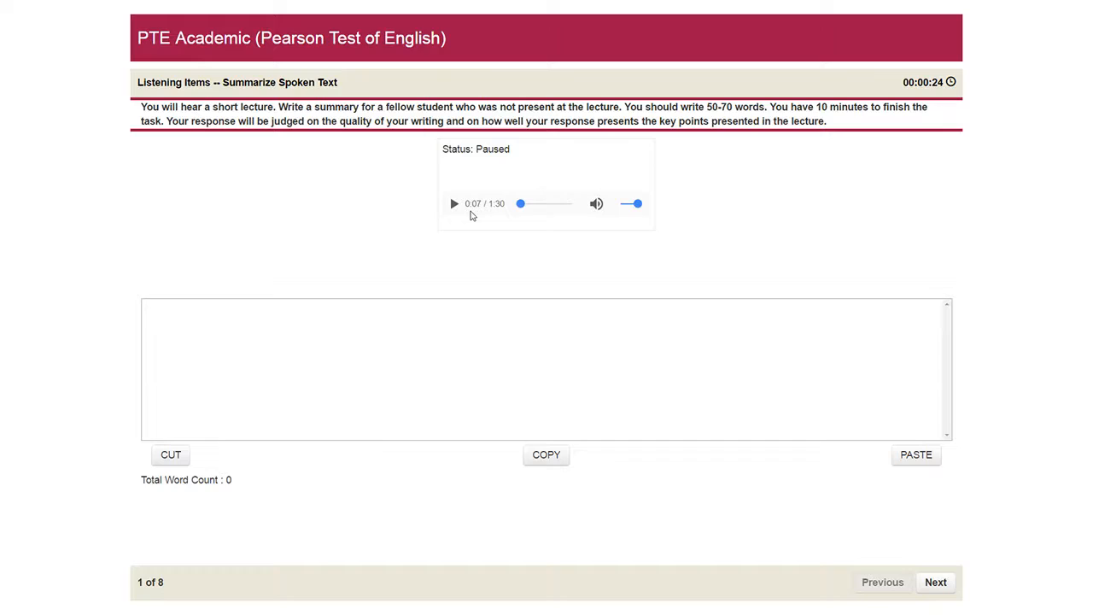
pyautogui.click(292, 345)
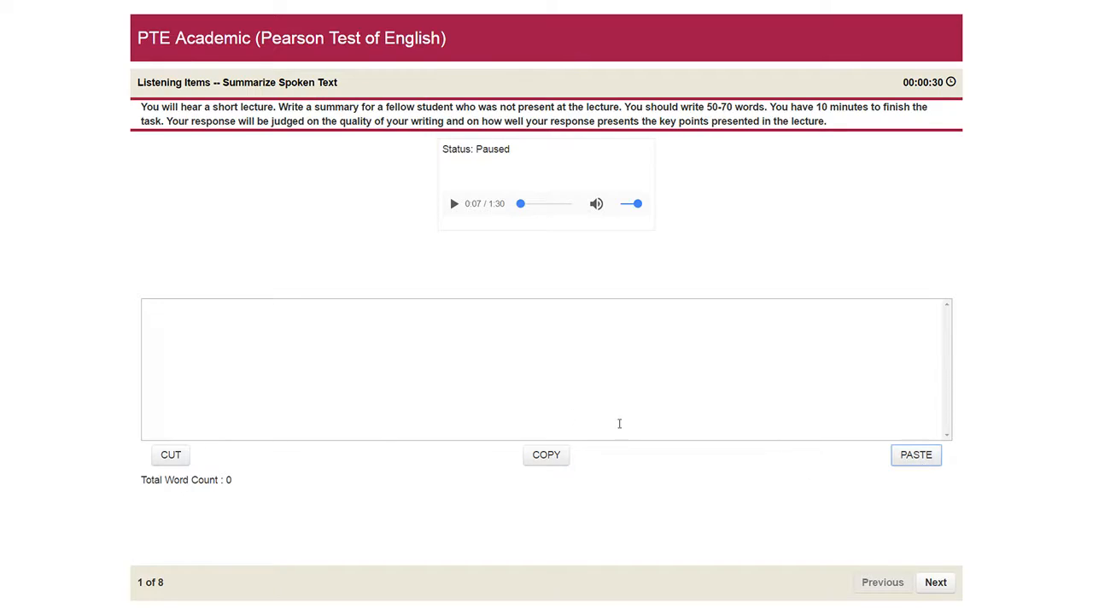
pyautogui.click(494, 355)
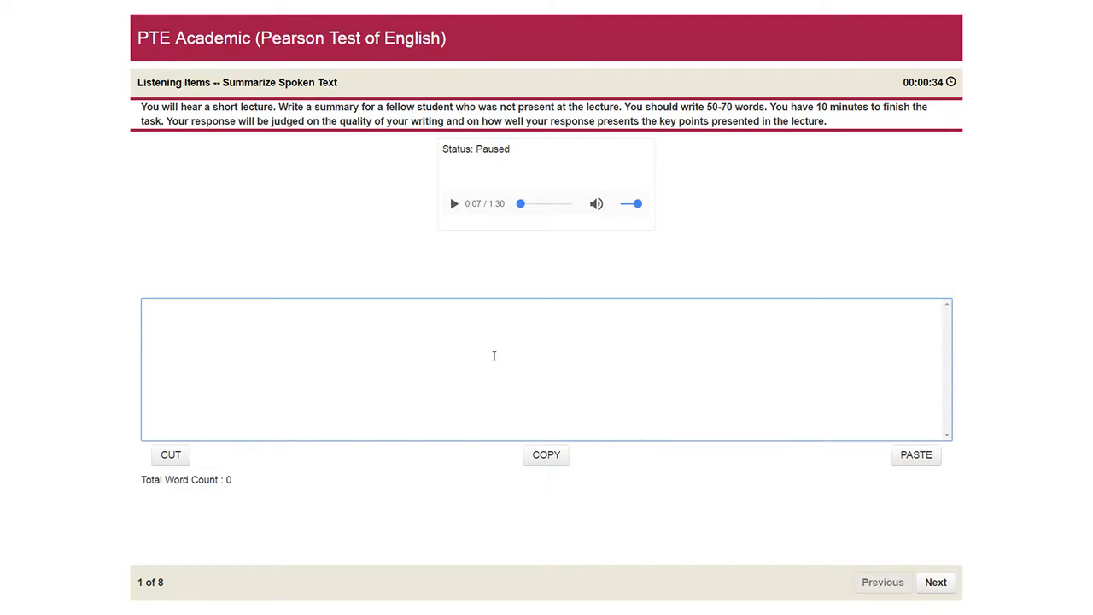
# Type a rough eight-word summary draft about the lecture for item 1, then advance to item 2.
pyautogui.write('the')
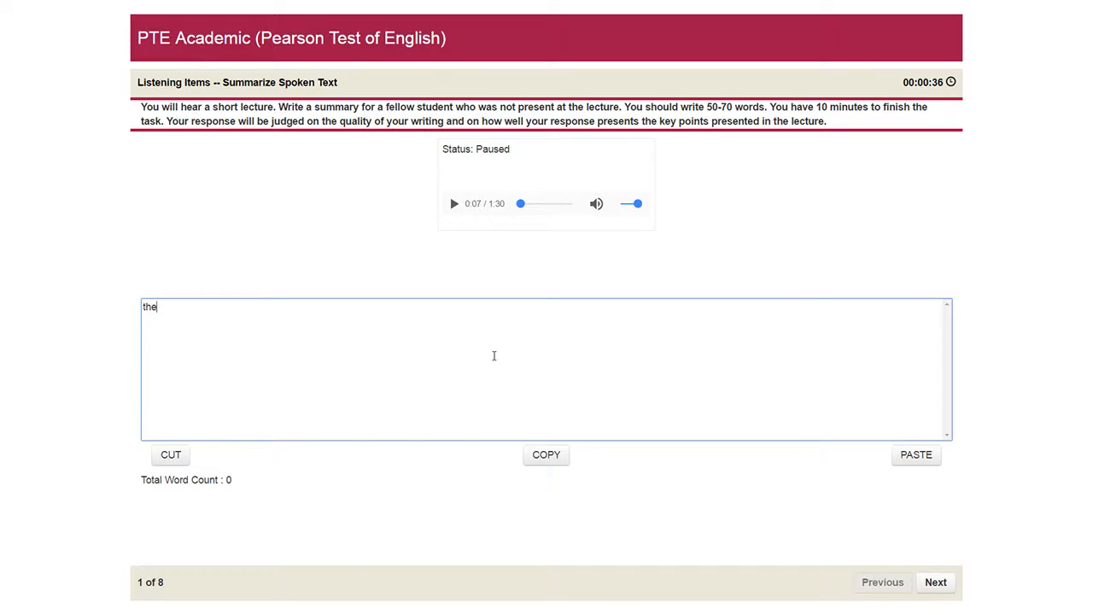
pyautogui.write('l')
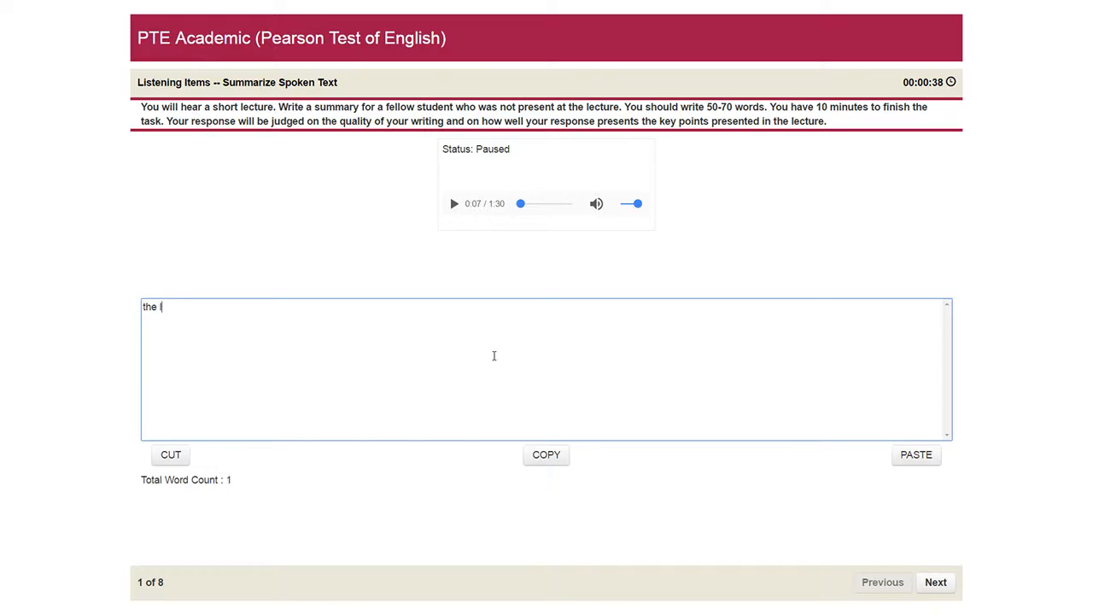
pyautogui.write('ectture abo')
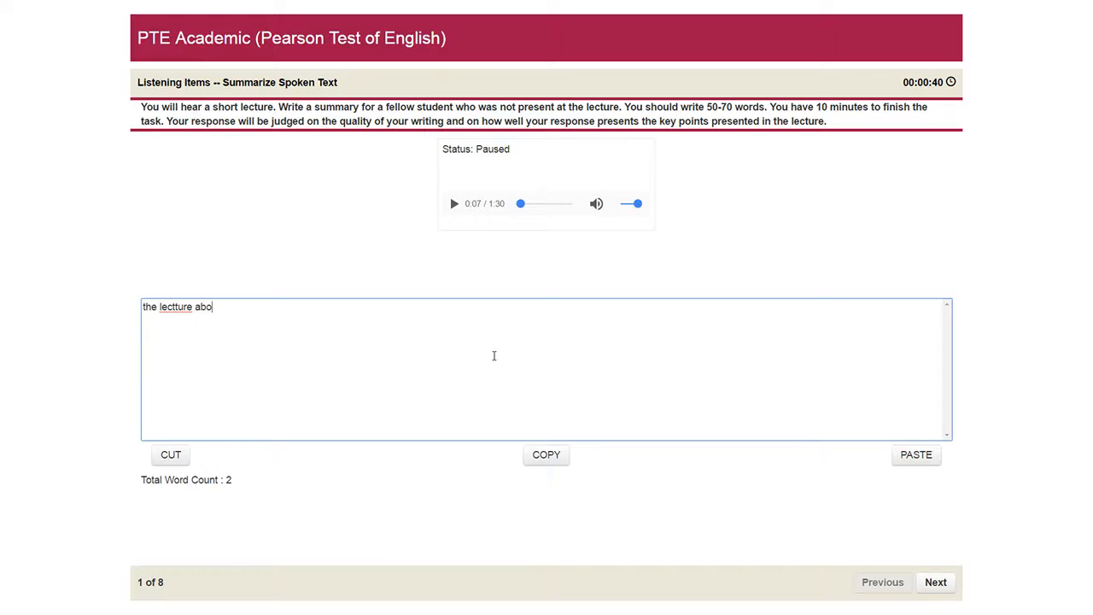
pyautogui.write('ut something she')
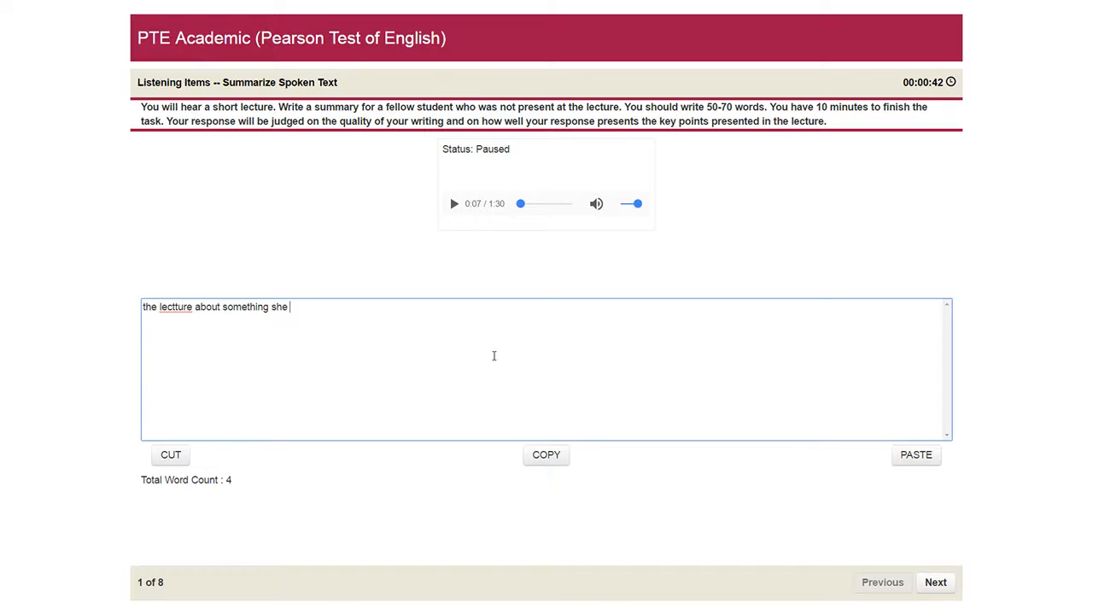
pyautogui.write('oe explain a')
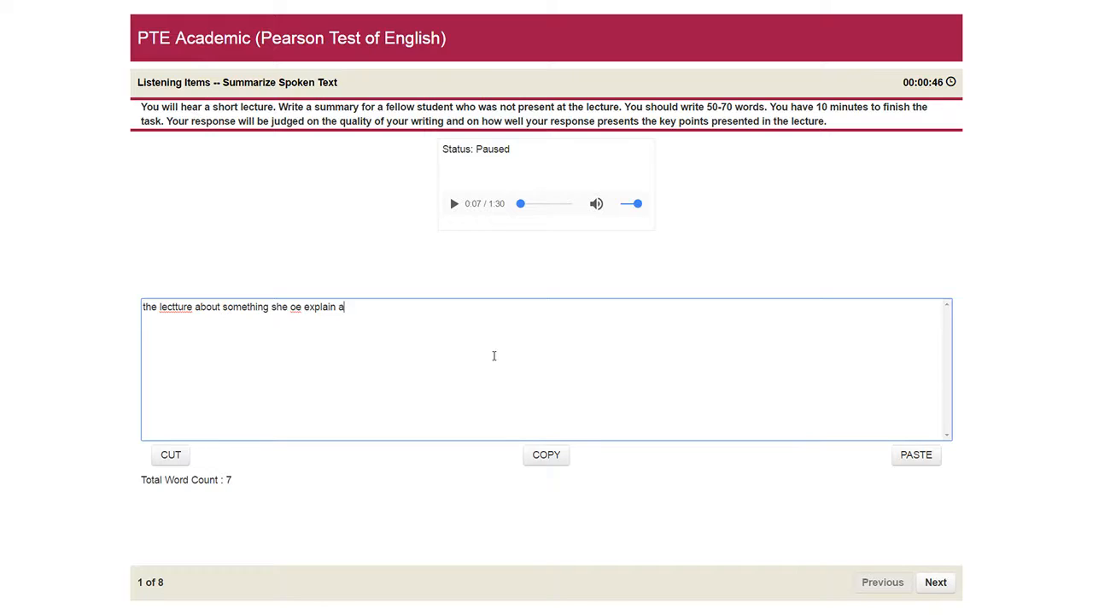
pyautogui.write('nout eos')
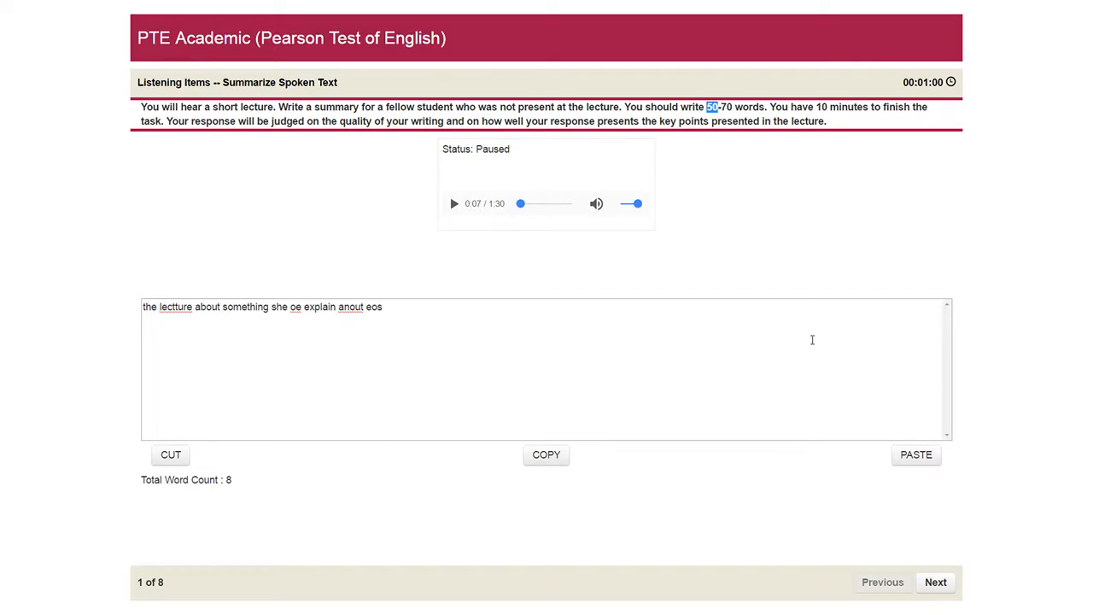
pyautogui.click(935, 581)
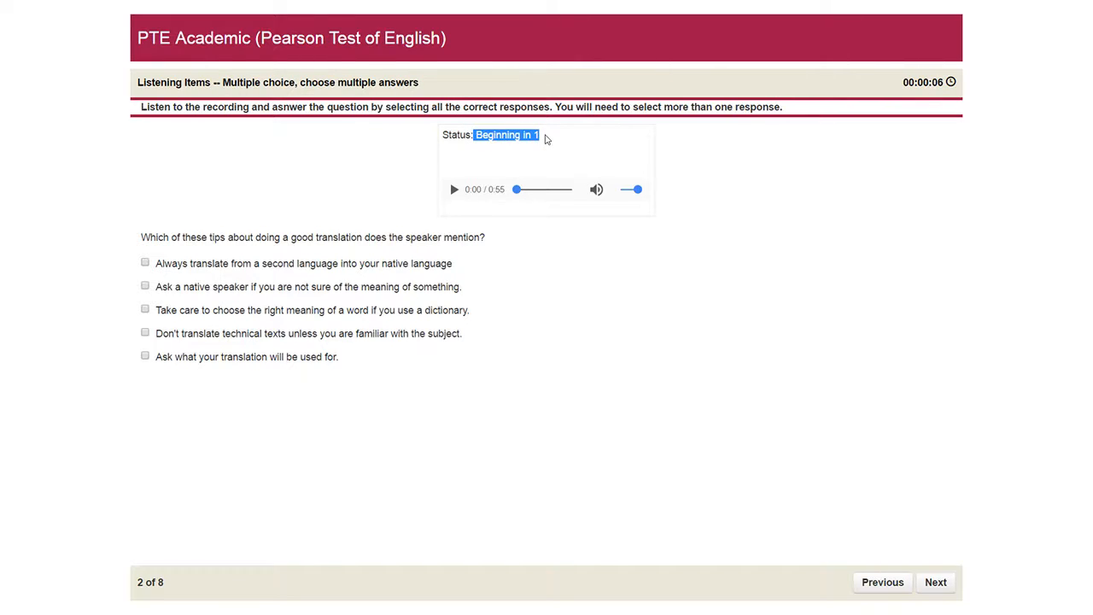
# Pause item 2's audio, tick the dictionary, technical-texts and translation-purpose tips, then advance to item 3.
pyautogui.click(454, 189)
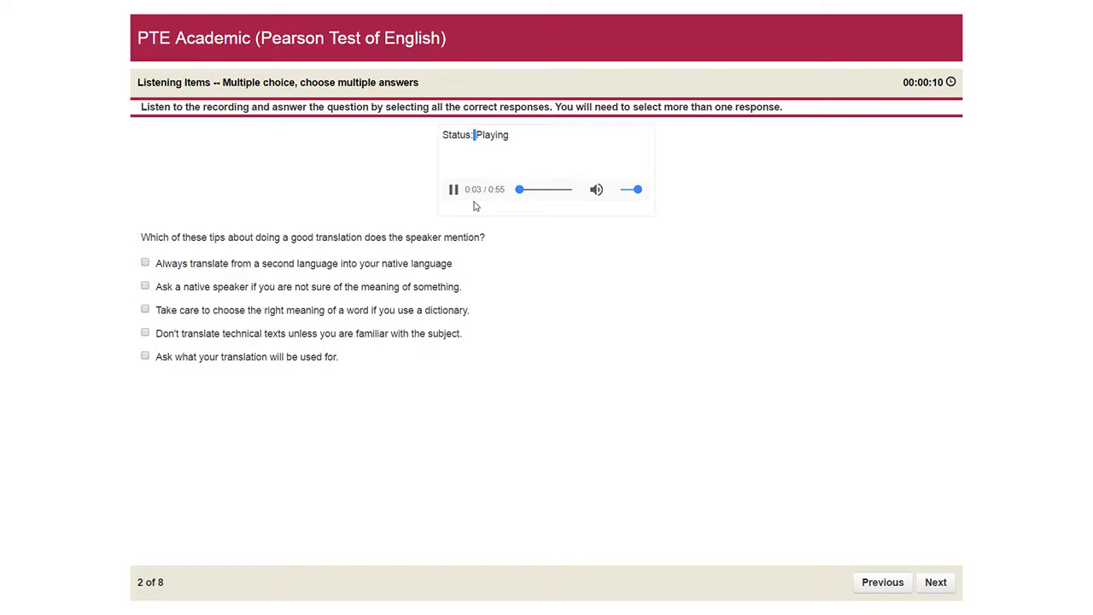
pyautogui.click(453, 188)
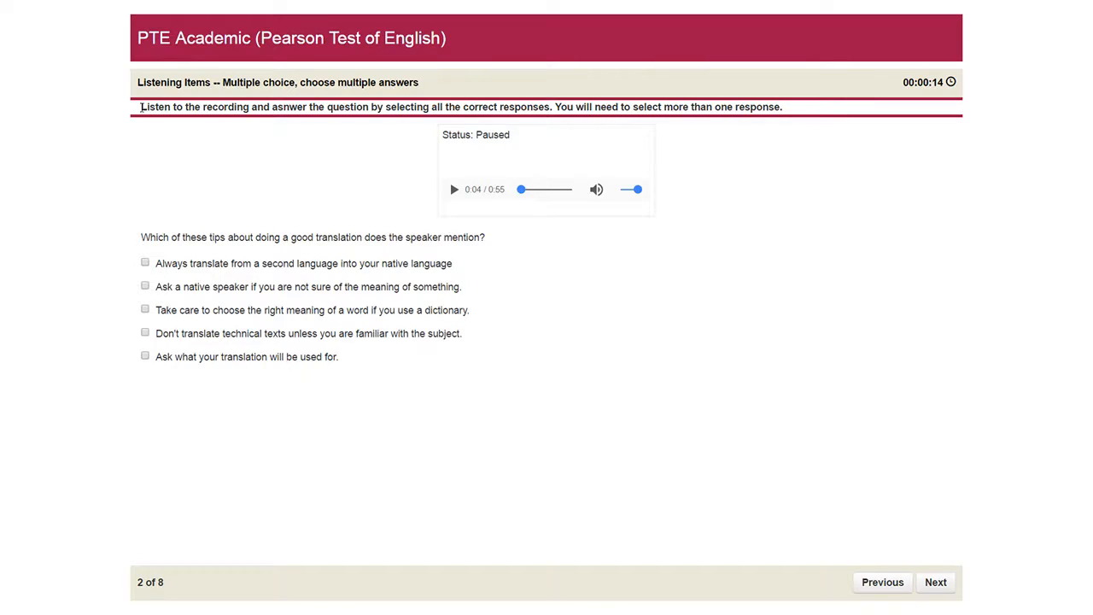
pyautogui.moveTo(142, 107); pyautogui.dragTo(304, 107)
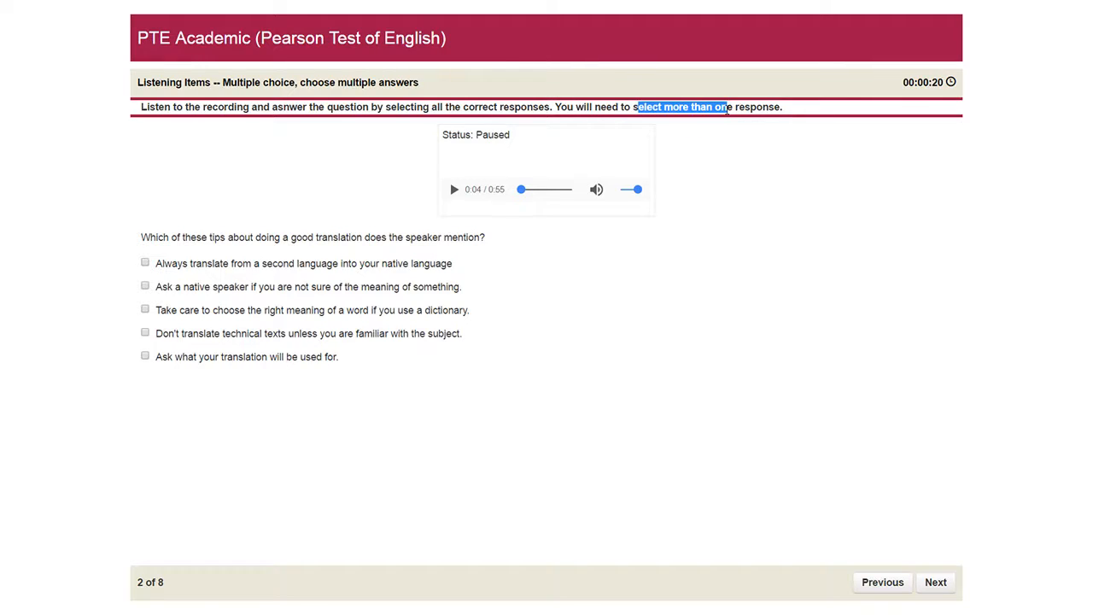
pyautogui.click(145, 262)
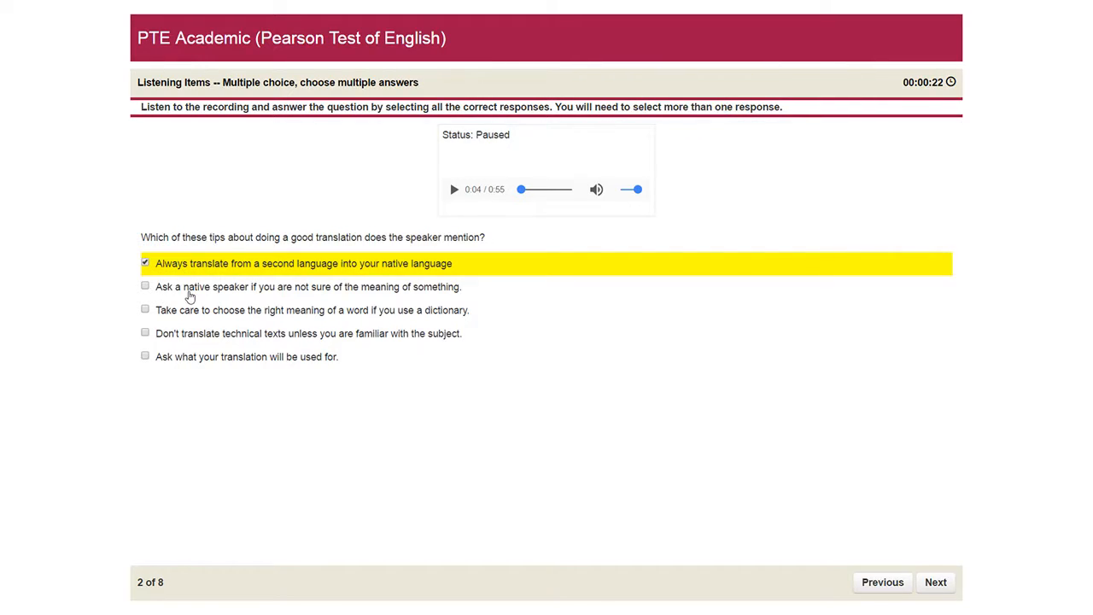
pyautogui.click(145, 285)
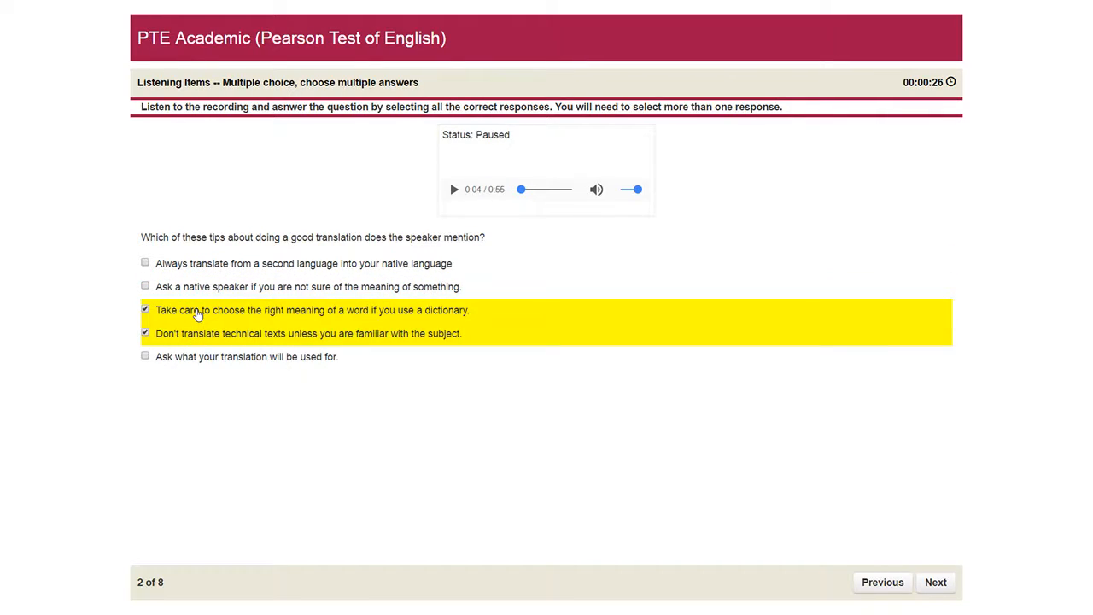
pyautogui.click(144, 309)
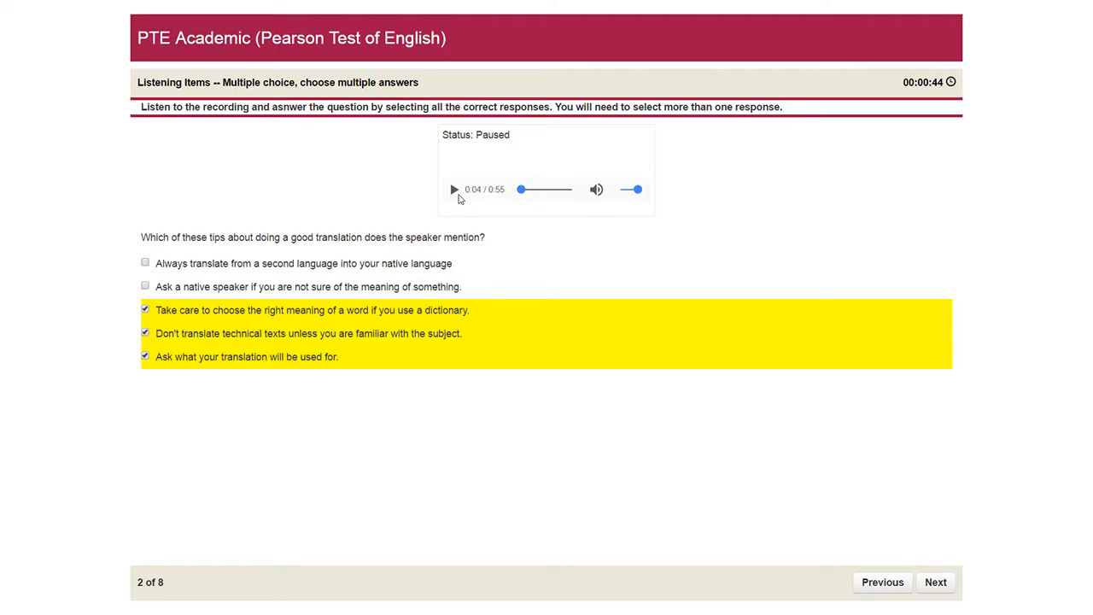
pyautogui.moveTo(545, 211)
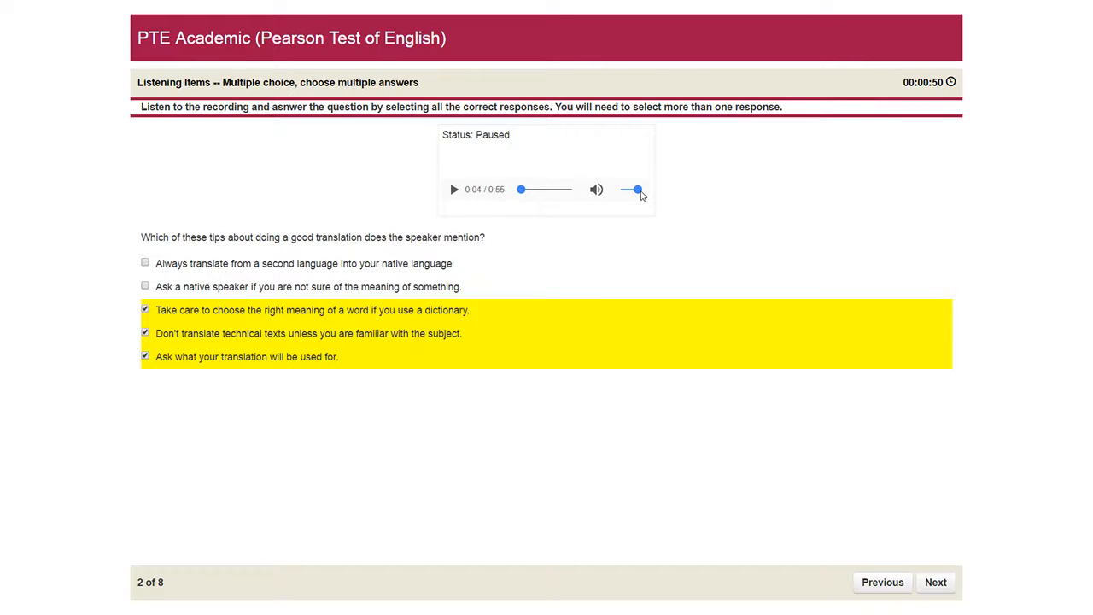
pyautogui.moveTo(650, 199)
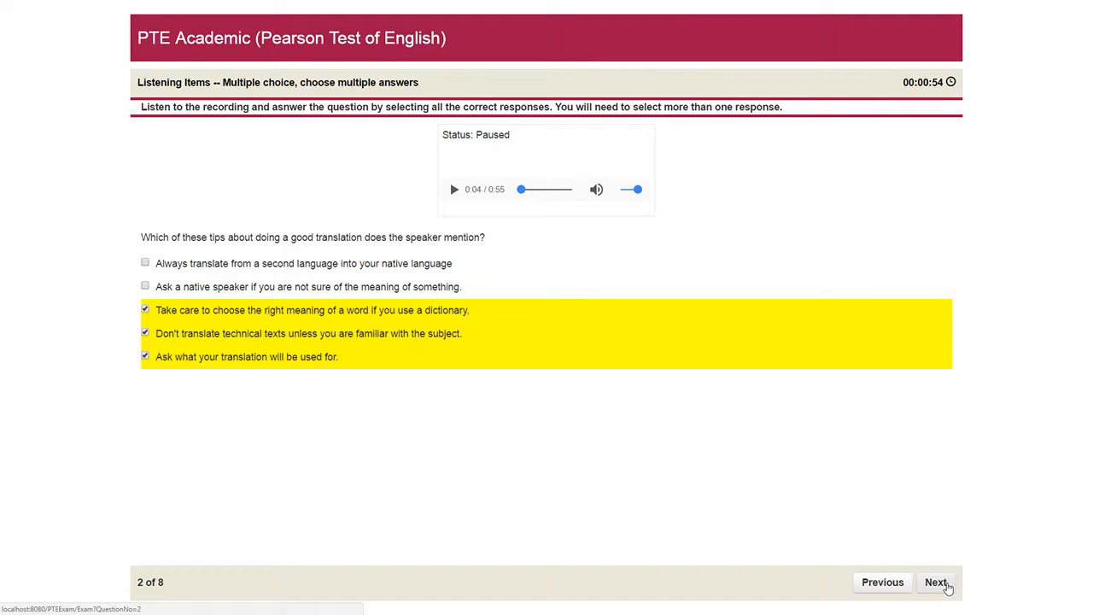
pyautogui.click(936, 582)
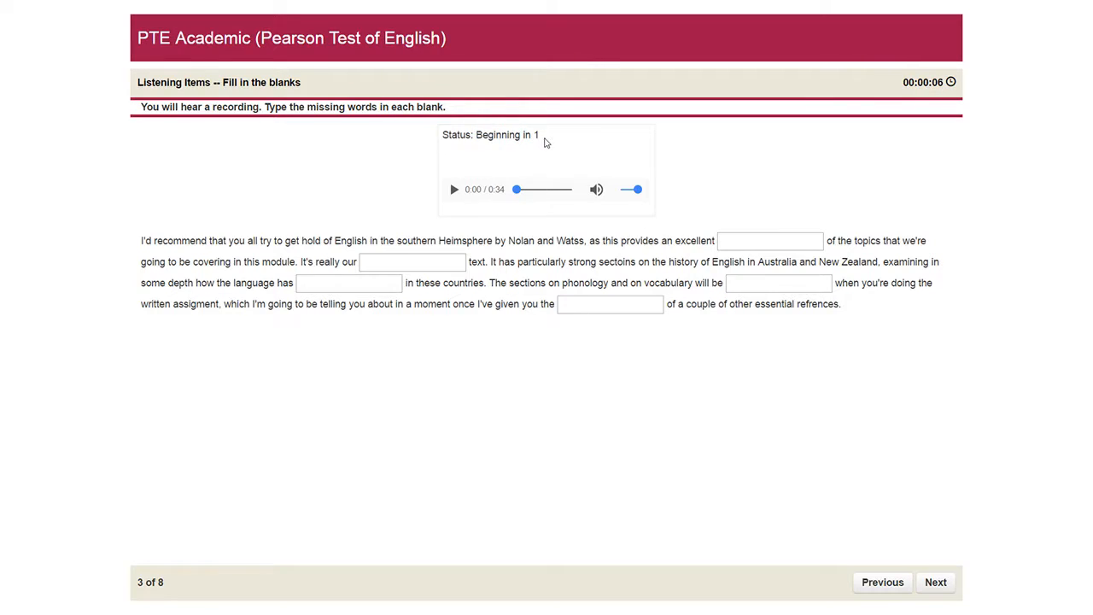
# Start item 3's audio and type 'overview' and 'prim' into the first two blanks.
pyautogui.click(454, 188)
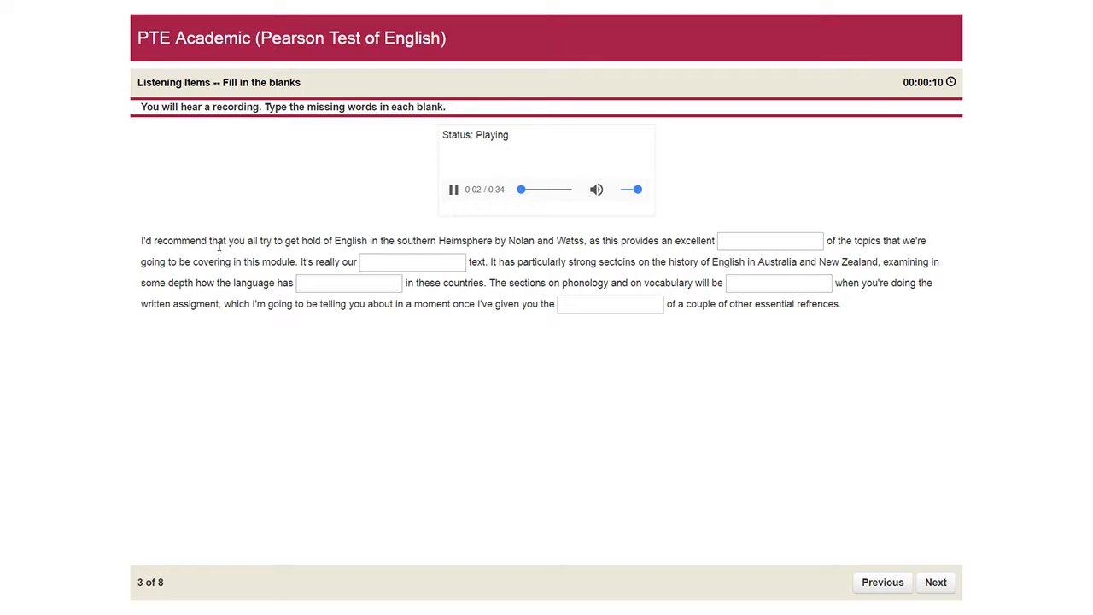
pyautogui.click(769, 240)
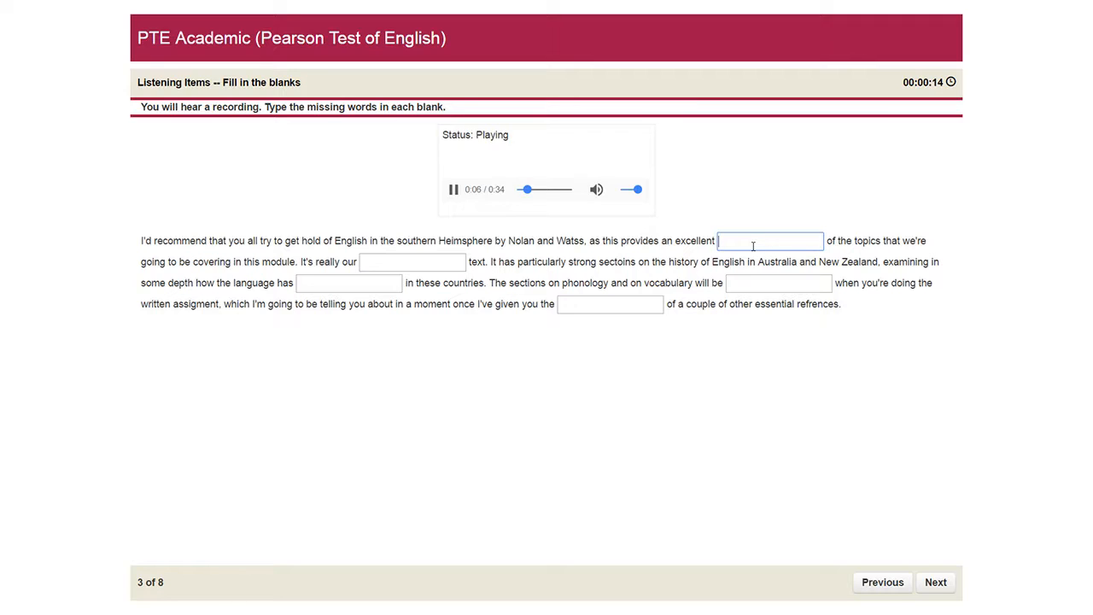
pyautogui.write('overview')
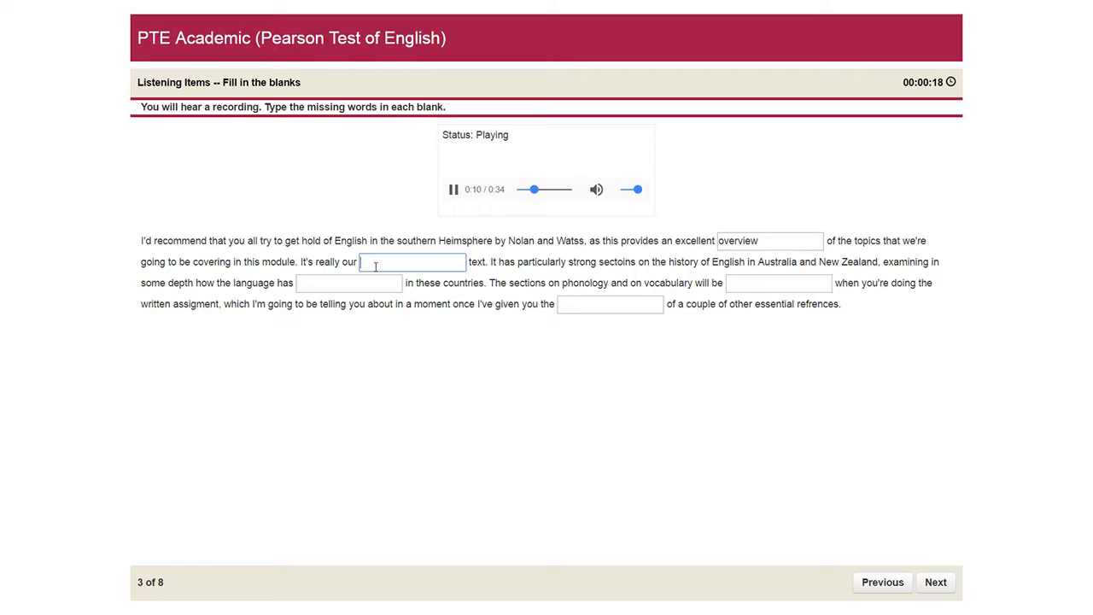
pyautogui.write('prim')
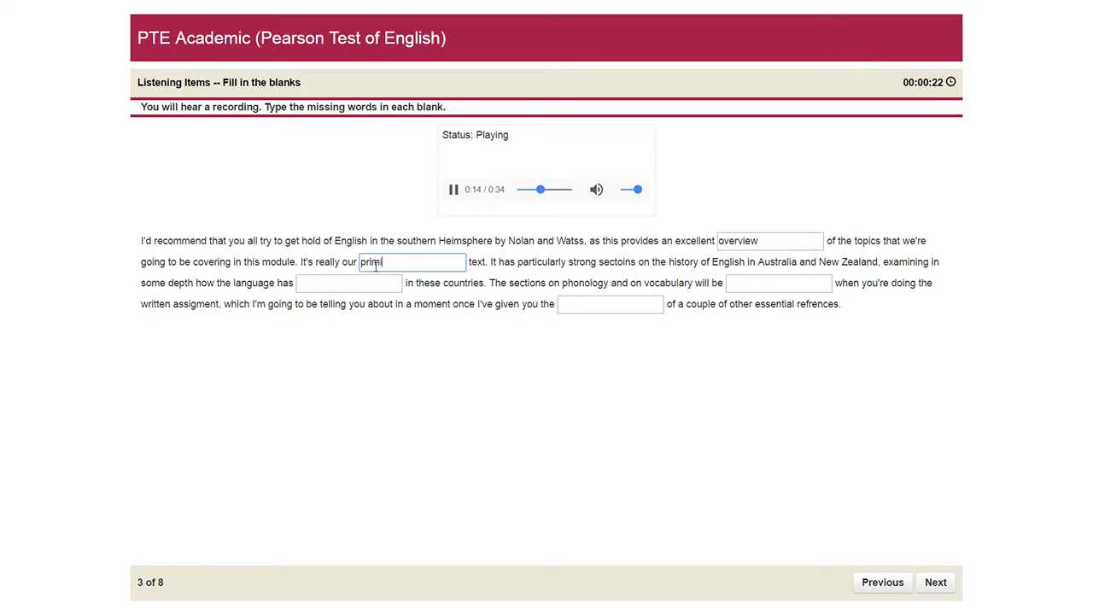
# Pause the audio, review the 'overview' and 'primiary' blanks, then advance to item 4.
pyautogui.click(348, 283)
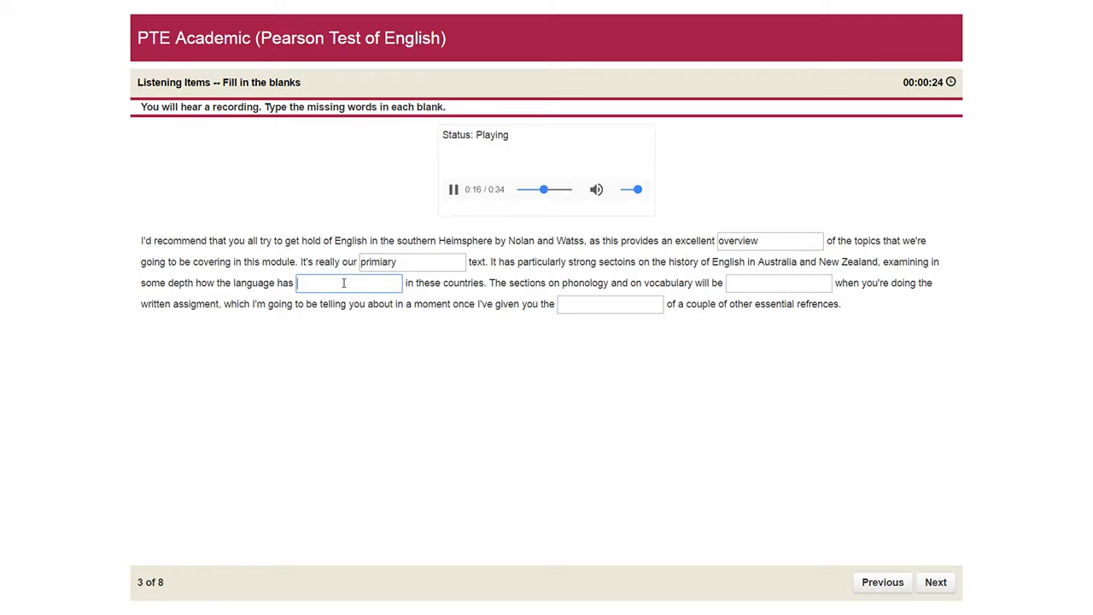
pyautogui.moveTo(453, 224)
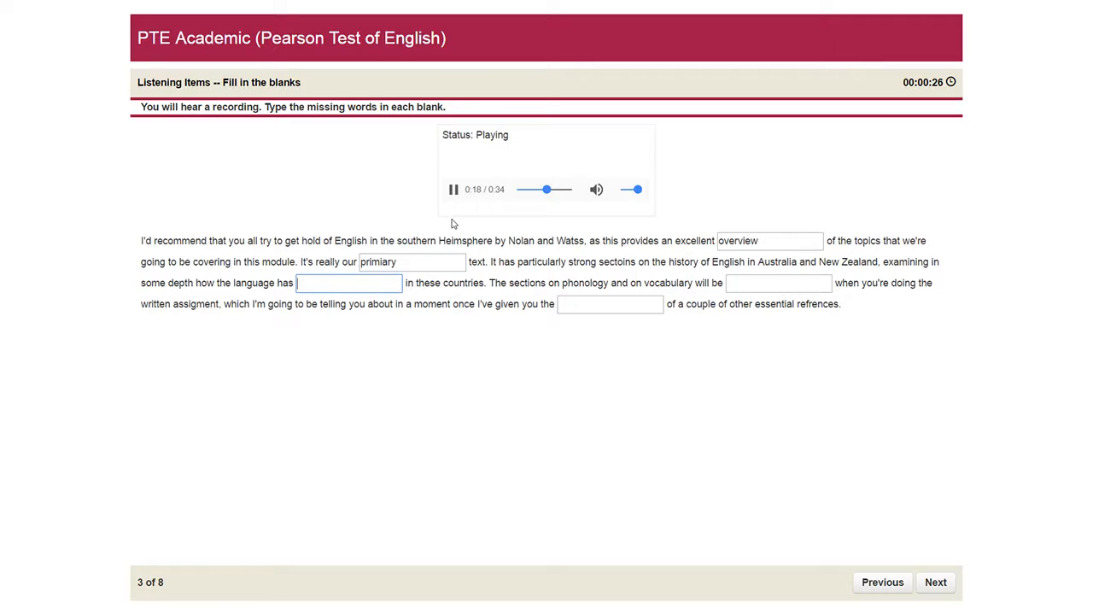
pyautogui.click(454, 189)
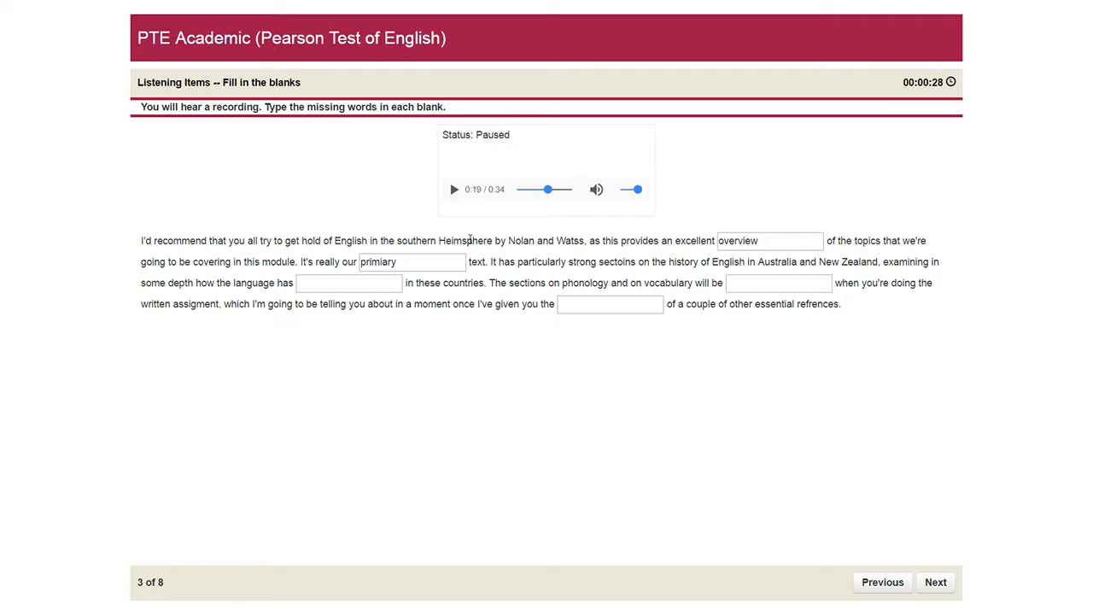
pyautogui.doubleClick(737, 240)
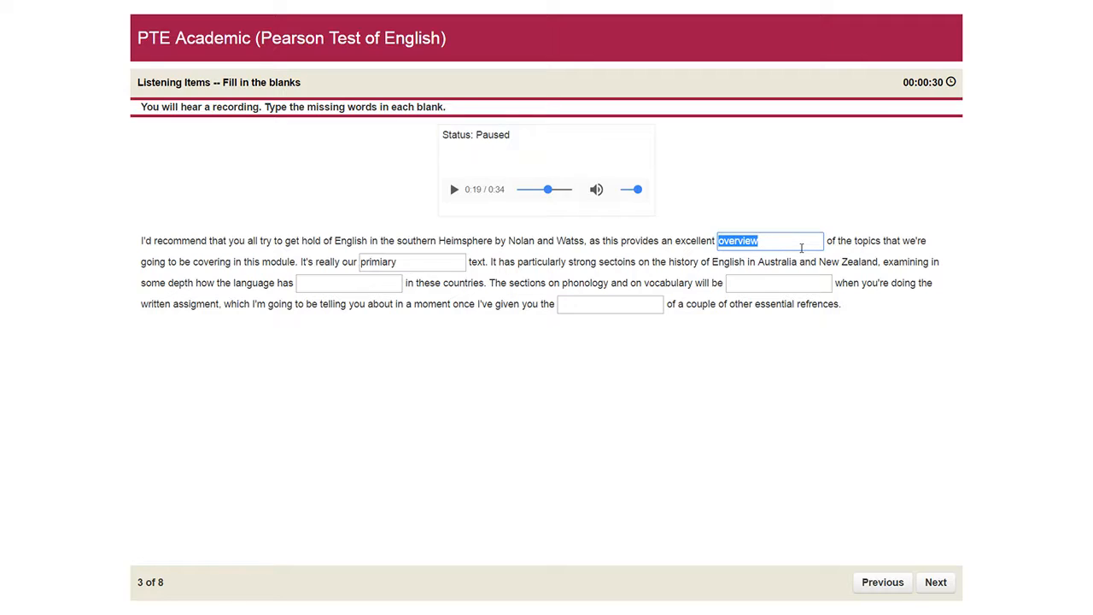
pyautogui.click(348, 283)
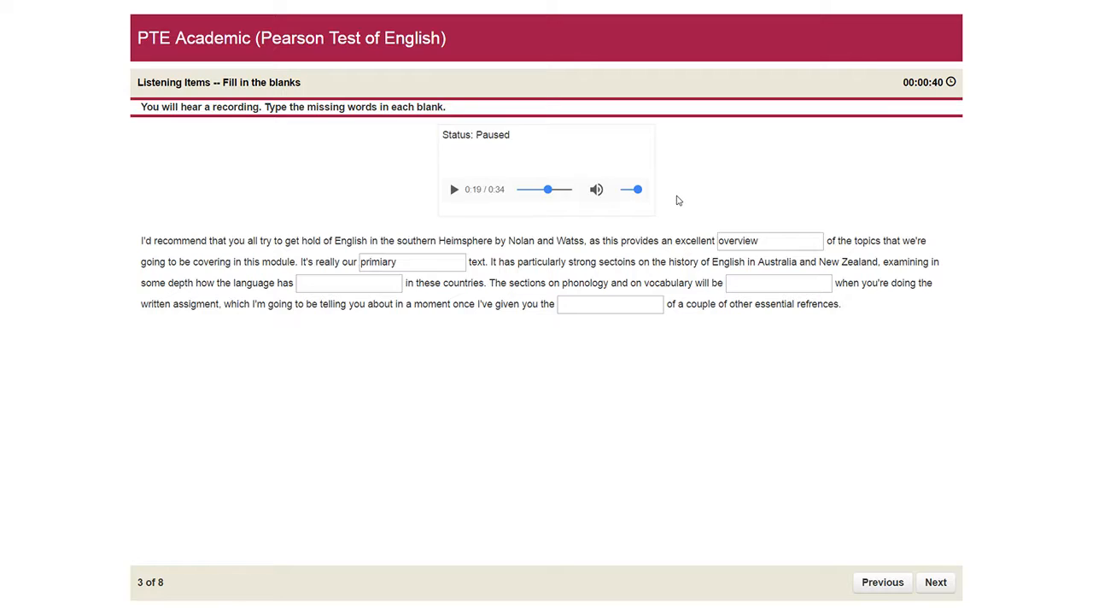
pyautogui.moveTo(651, 197)
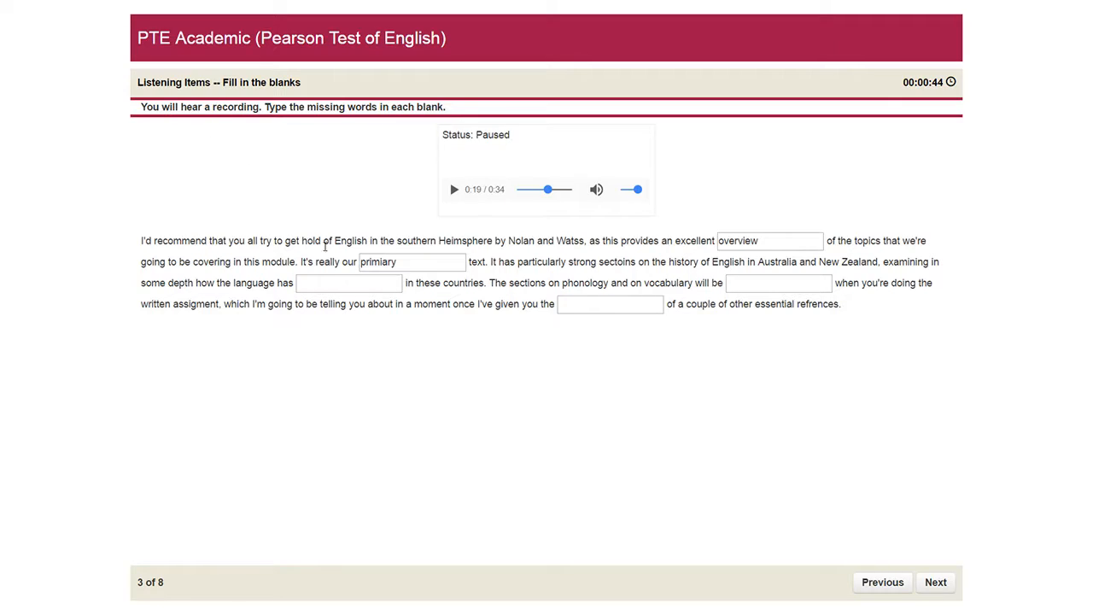
pyautogui.click(412, 261)
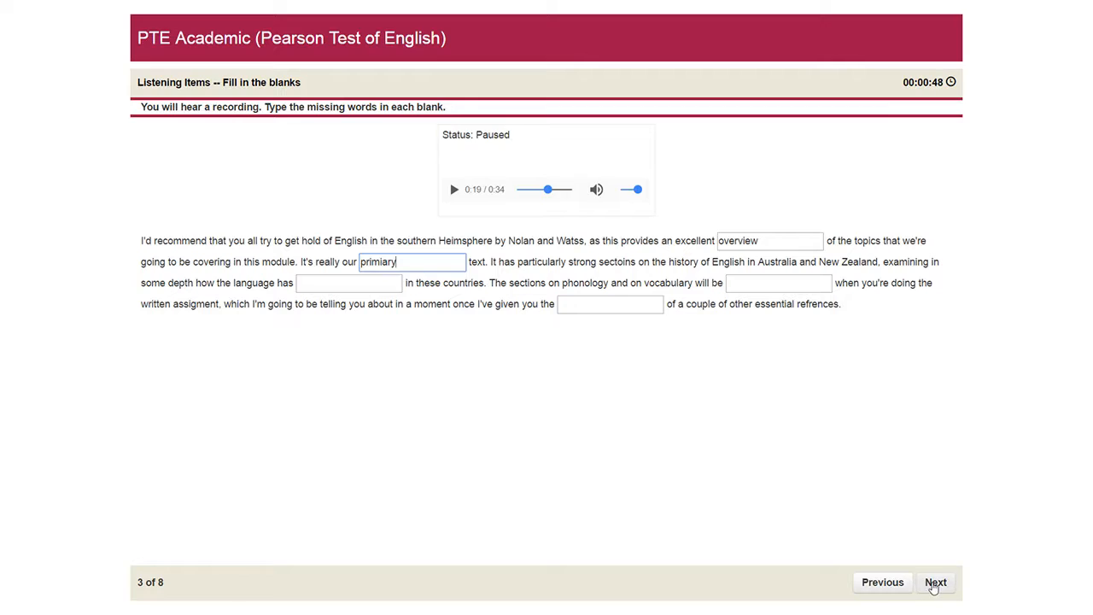
pyautogui.click(935, 581)
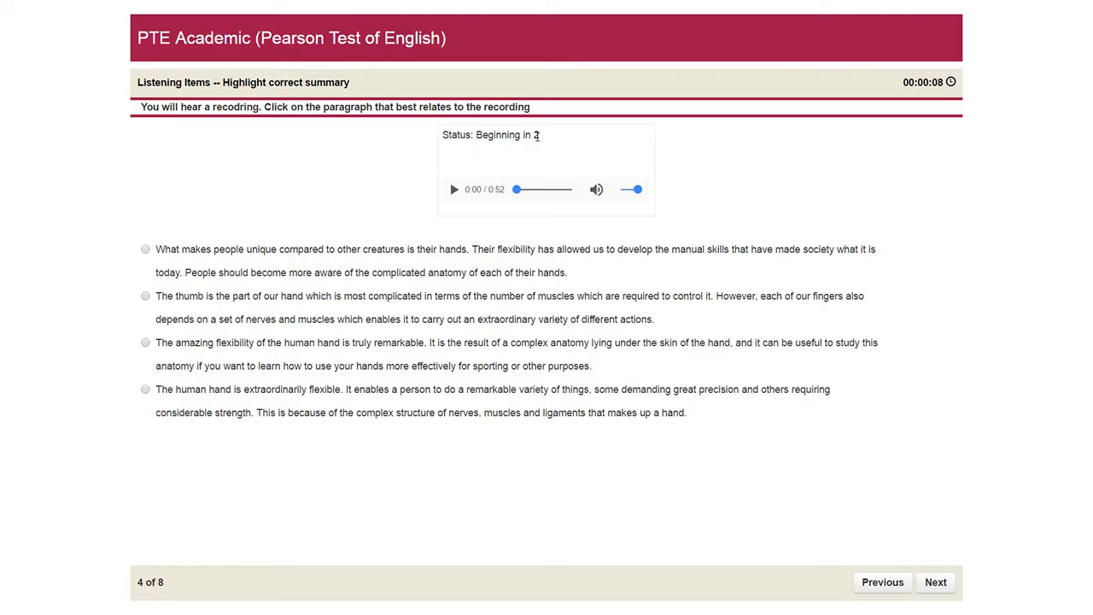
# Play and pause item 4's audio, choose the hands-make-people-unique summary, then advance to item 5.
pyautogui.click(454, 188)
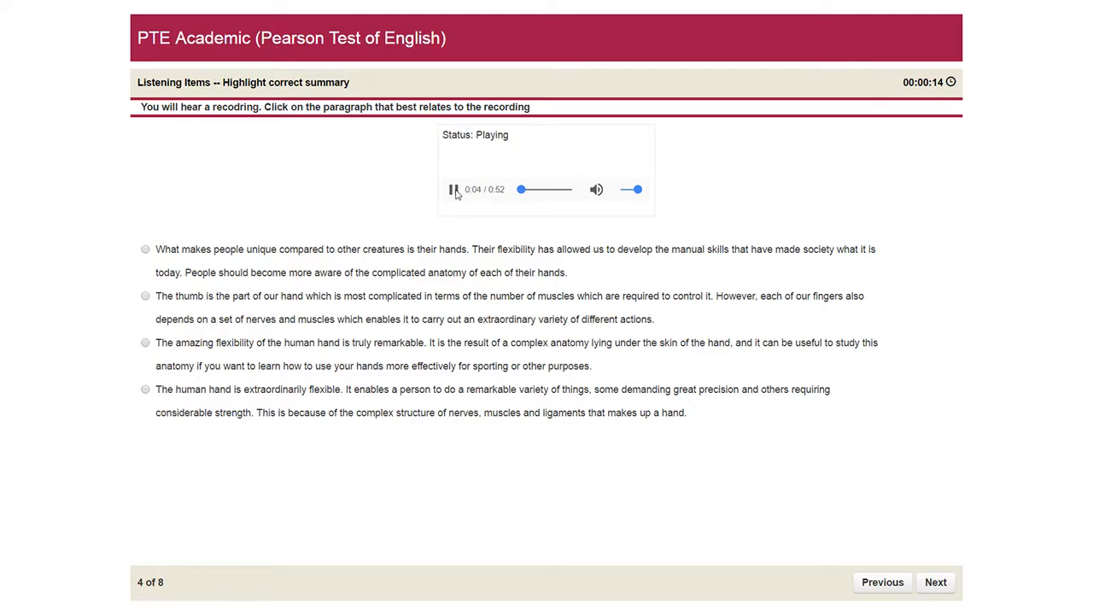
pyautogui.click(454, 189)
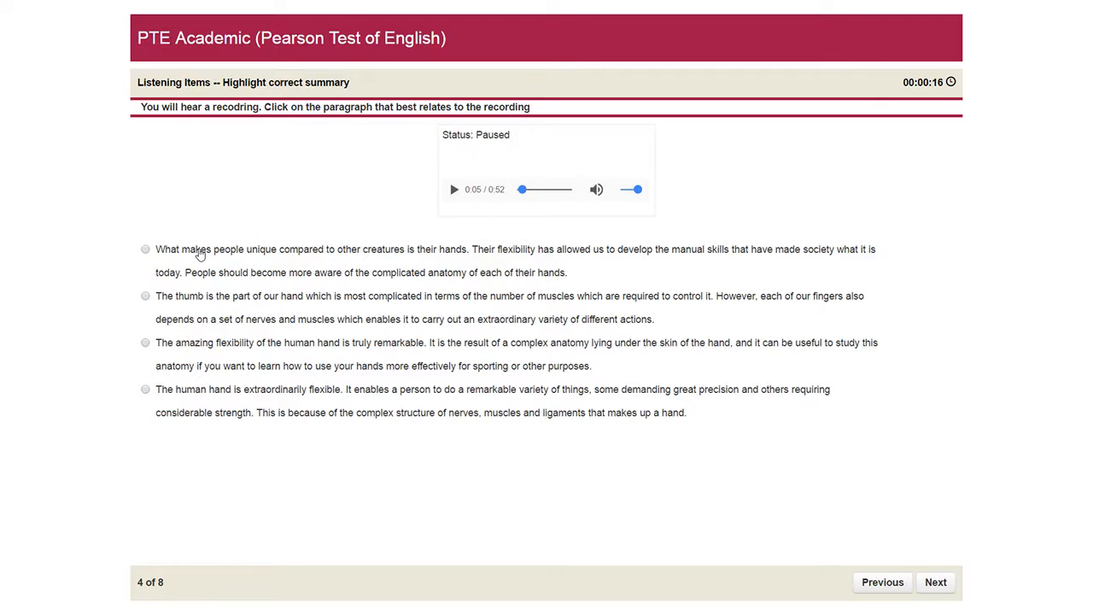
pyautogui.click(145, 248)
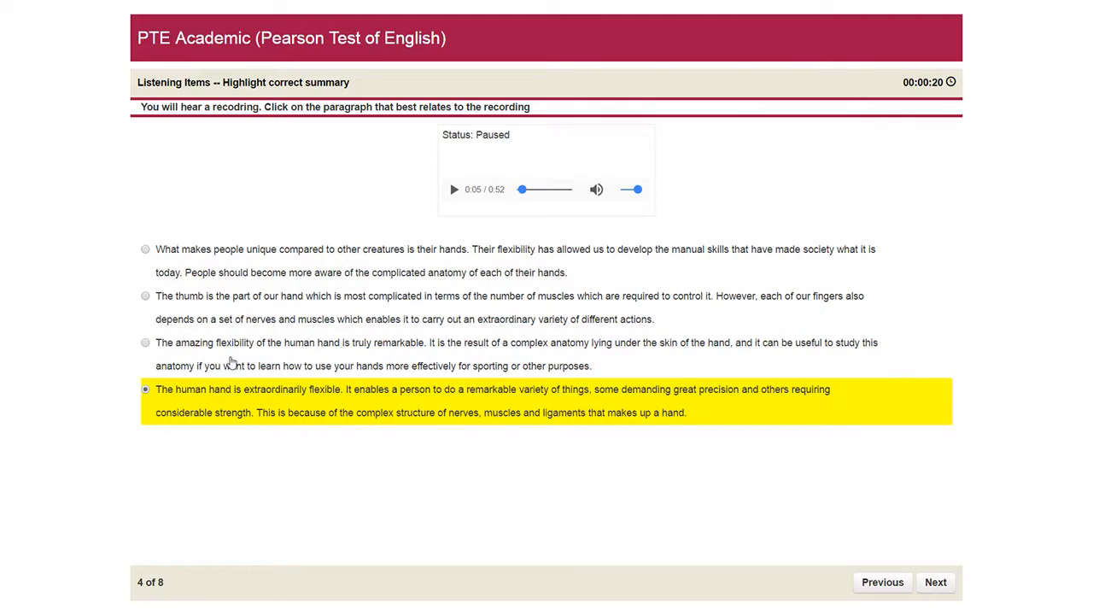
pyautogui.click(145, 249)
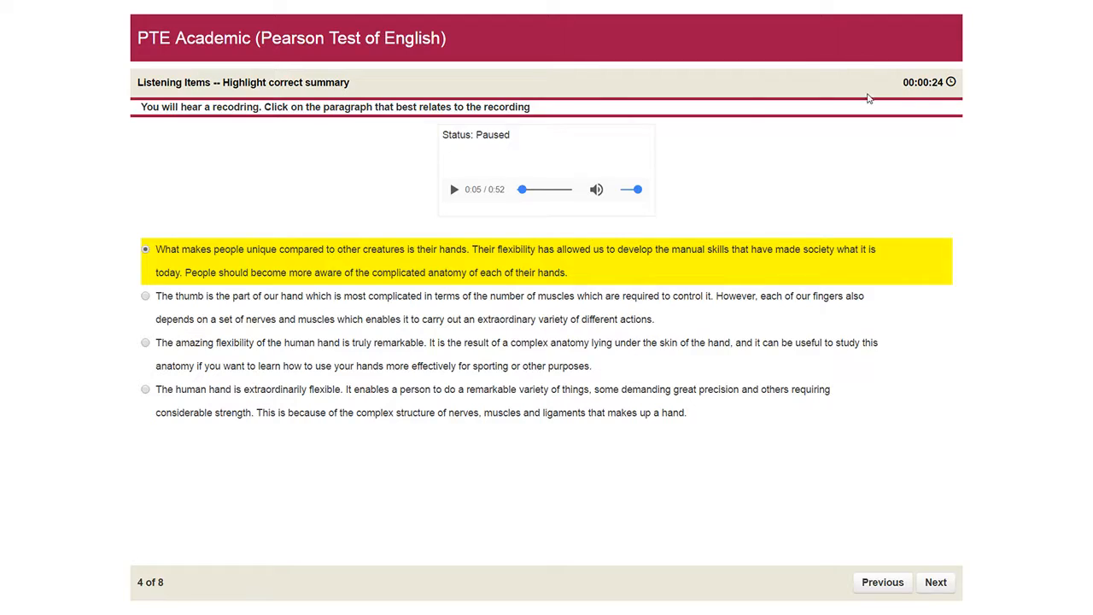
pyautogui.doubleClick(314, 106)
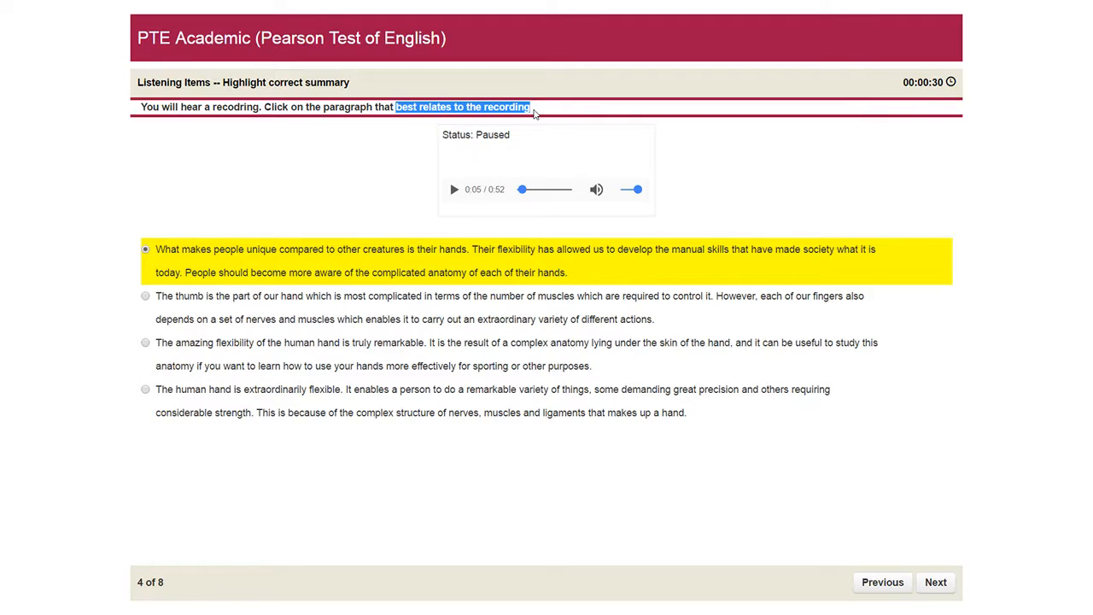
pyautogui.moveTo(513, 227)
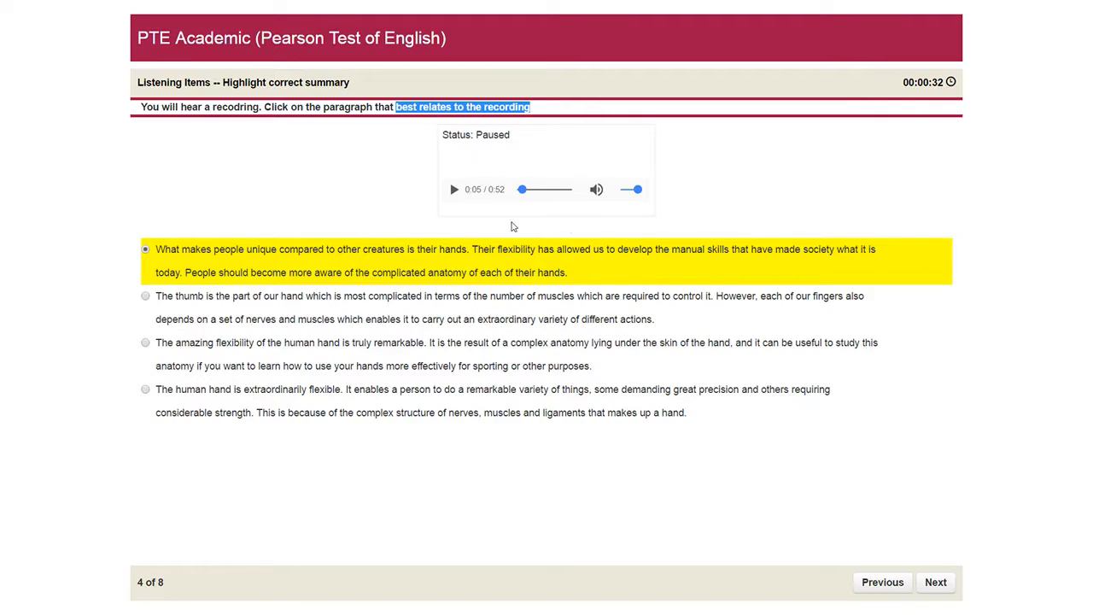
pyautogui.moveTo(828, 502)
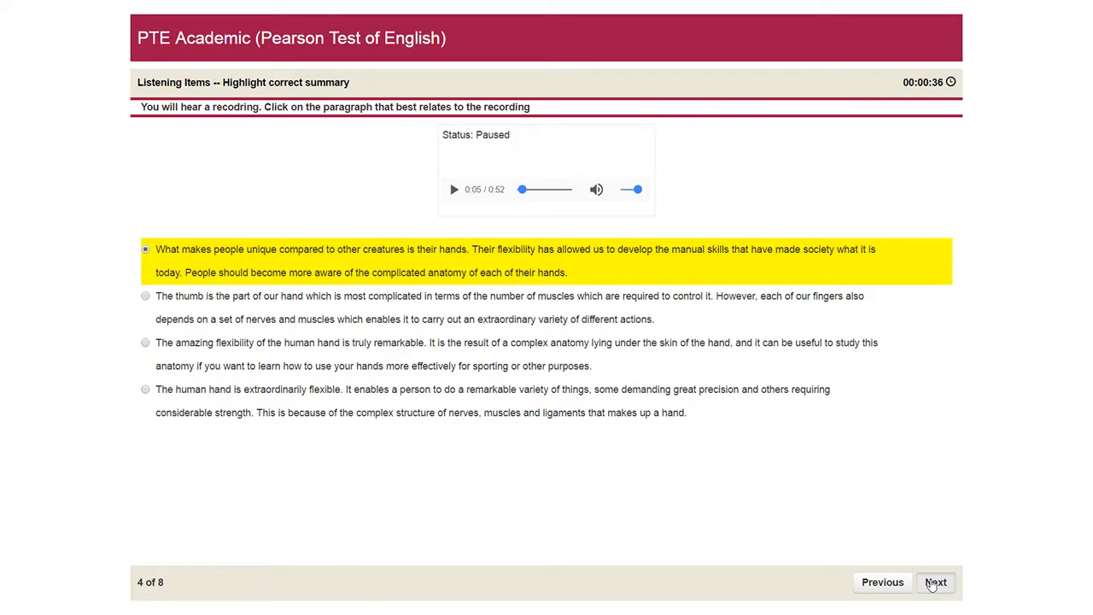
pyautogui.click(935, 581)
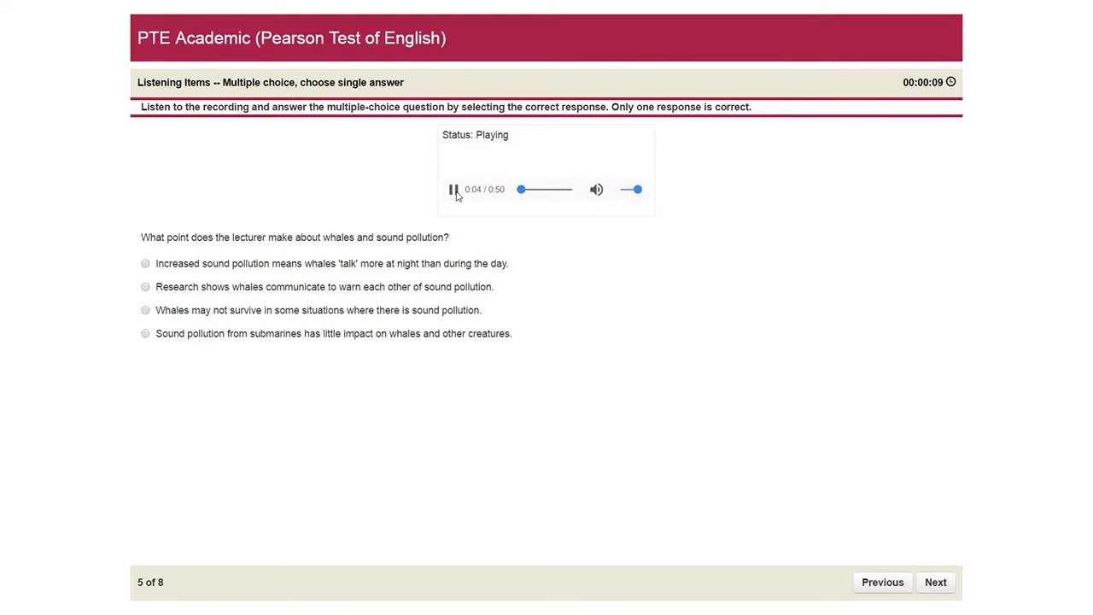
# Pause item 5's audio, settle on 'whales talk more at night', then advance to item 6.
pyautogui.click(454, 189)
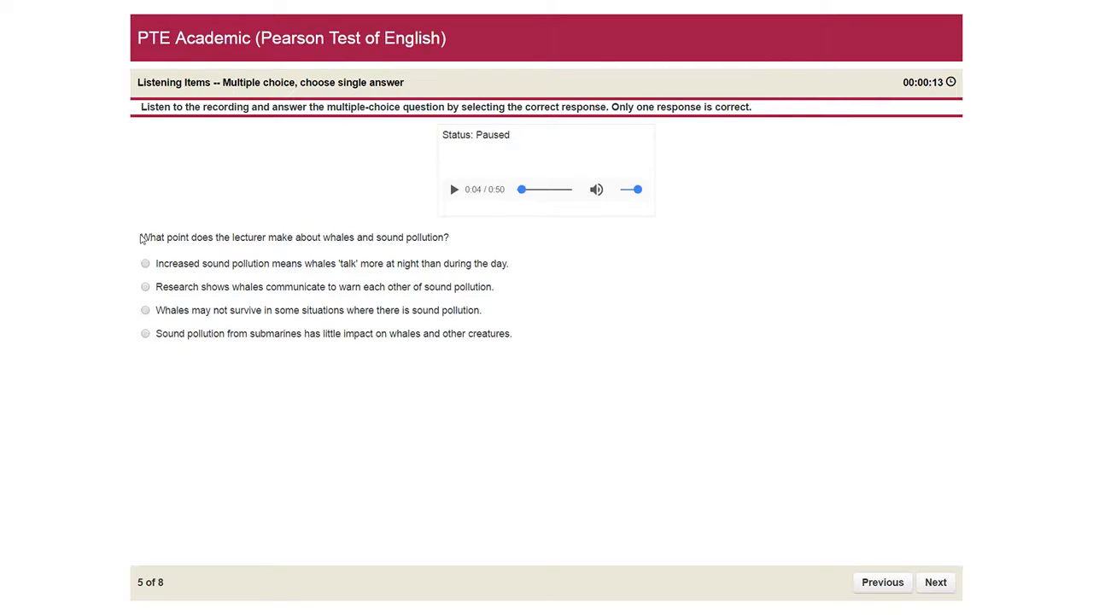
pyautogui.click(145, 263)
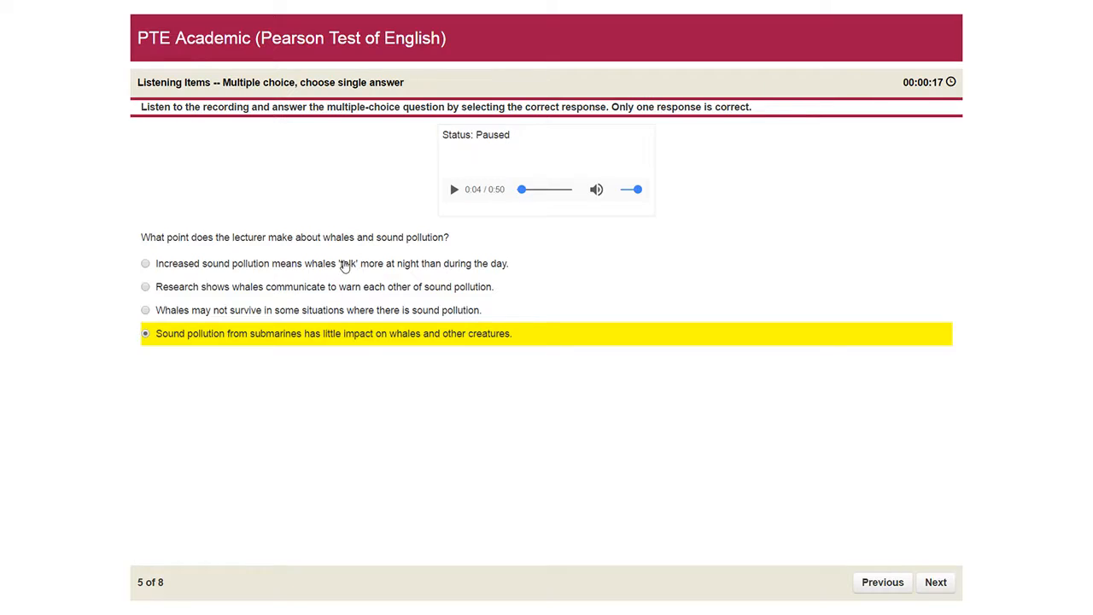
pyautogui.click(145, 263)
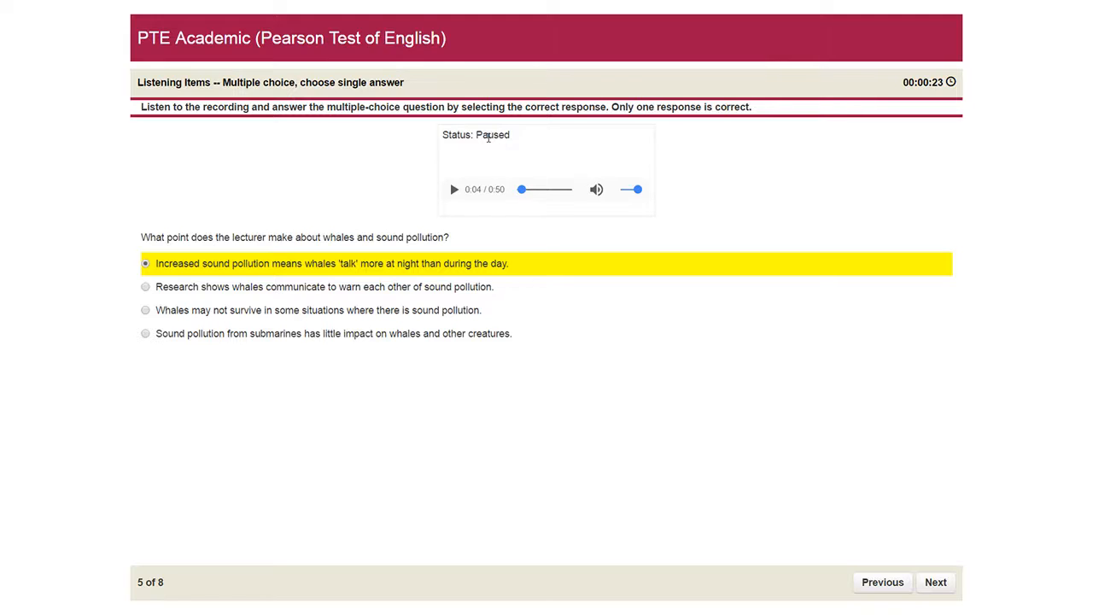
pyautogui.click(145, 286)
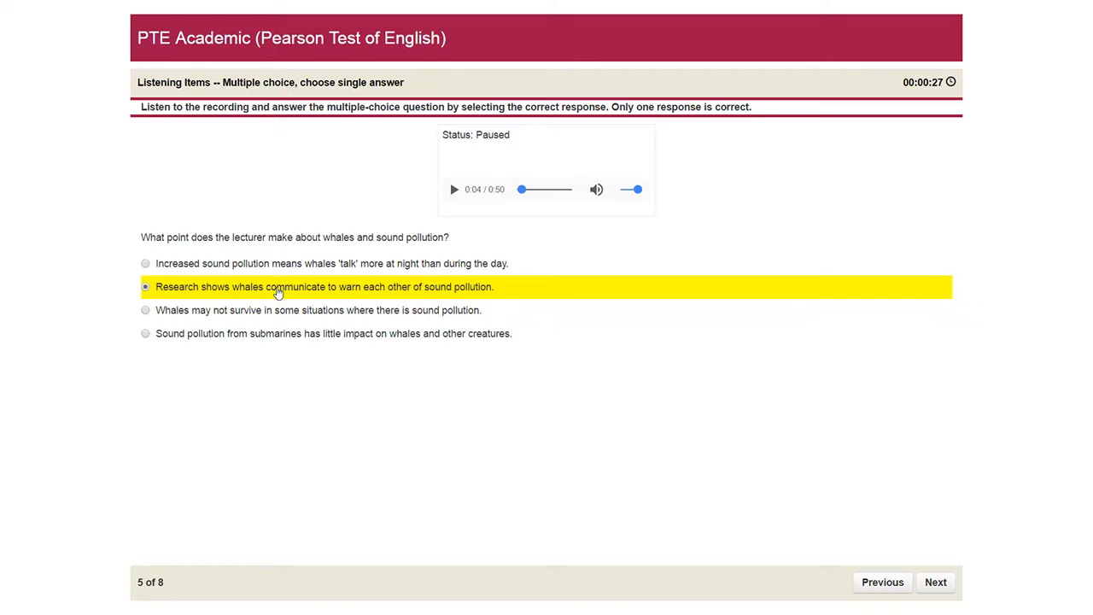
pyautogui.click(146, 263)
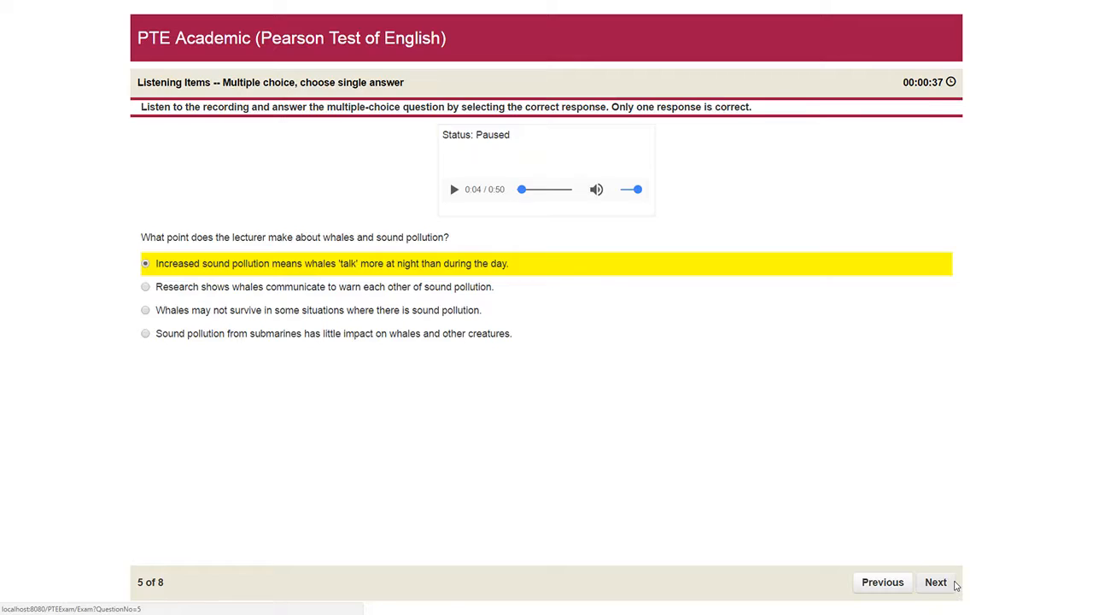
pyautogui.click(935, 581)
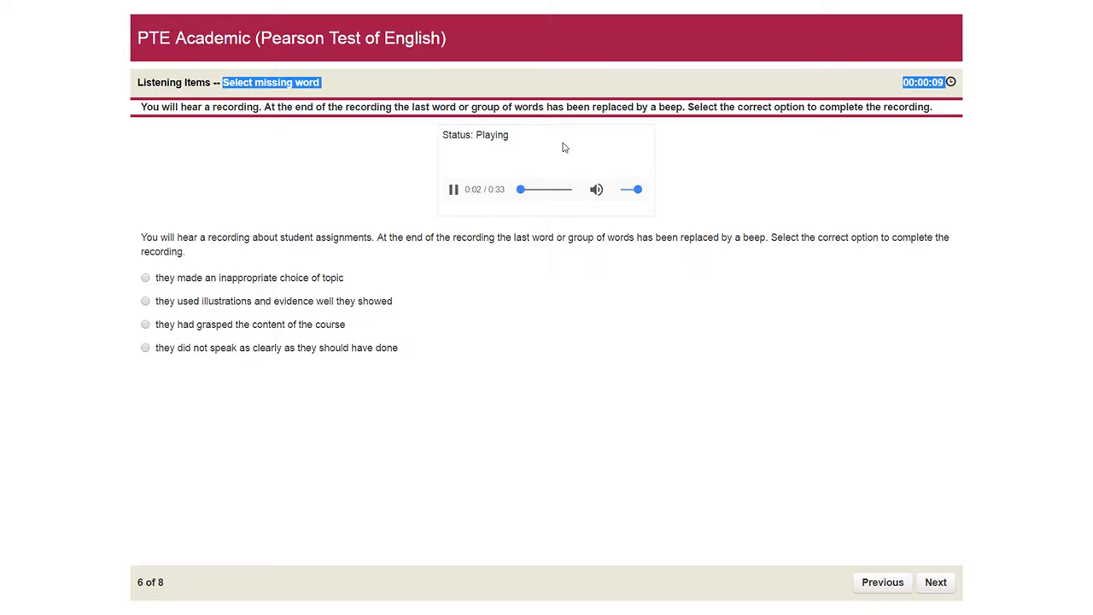
# Pause and resume item 6's audio, choose 'they made an inappropriate choice of topic', then advance.
pyautogui.click(454, 189)
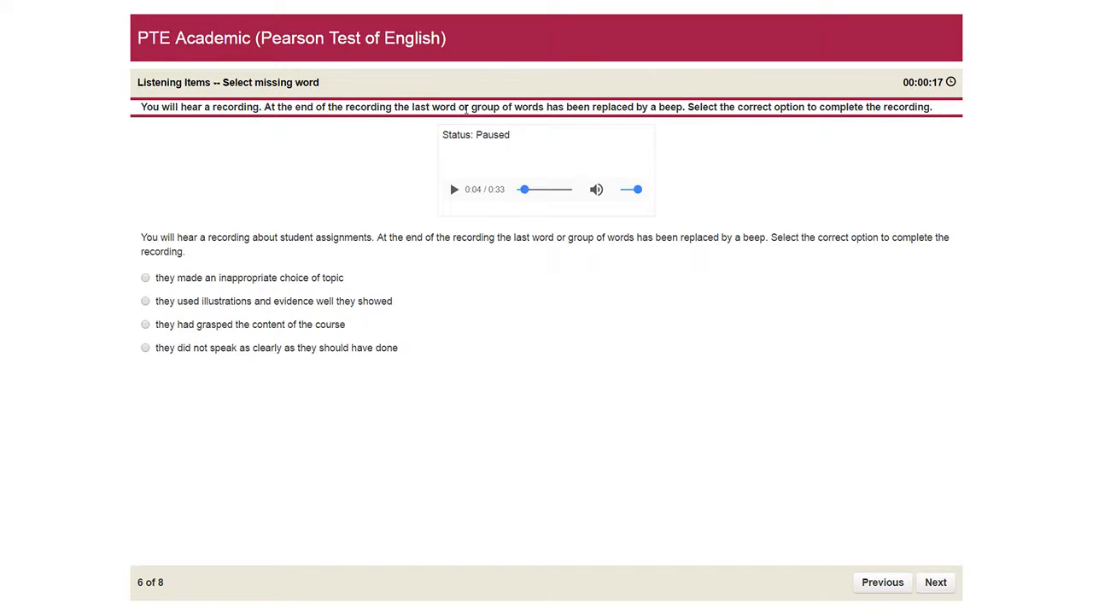
pyautogui.doubleClick(670, 107)
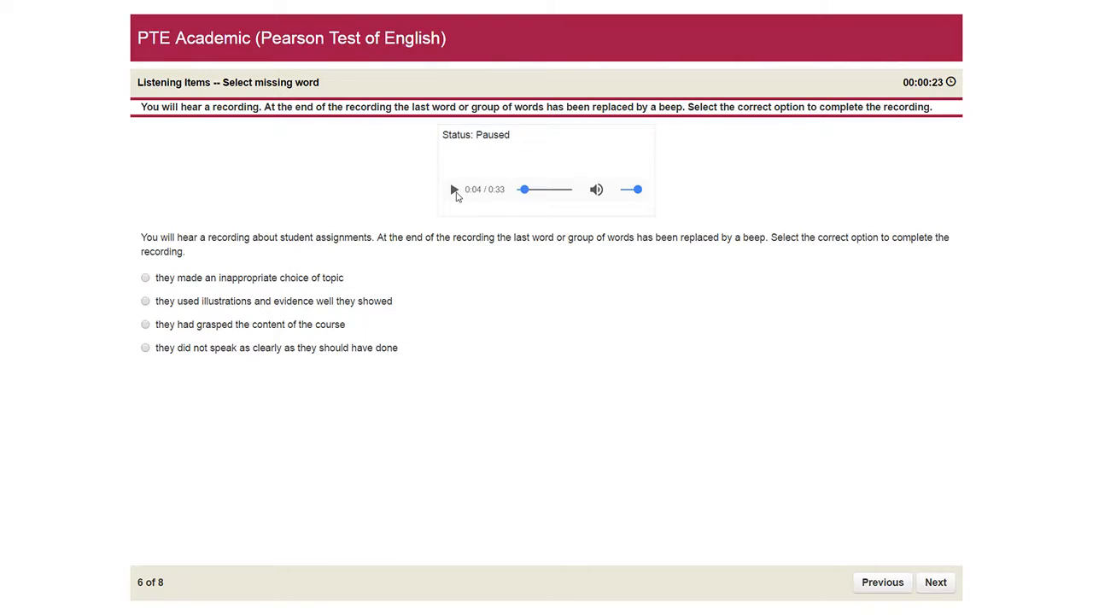
pyautogui.click(454, 189)
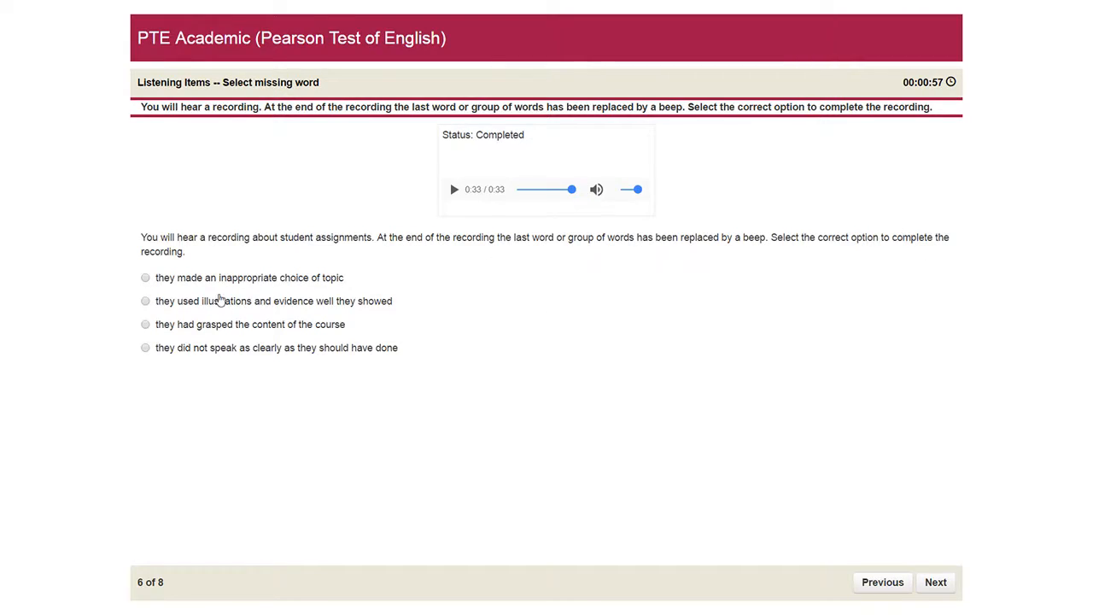
pyautogui.click(146, 323)
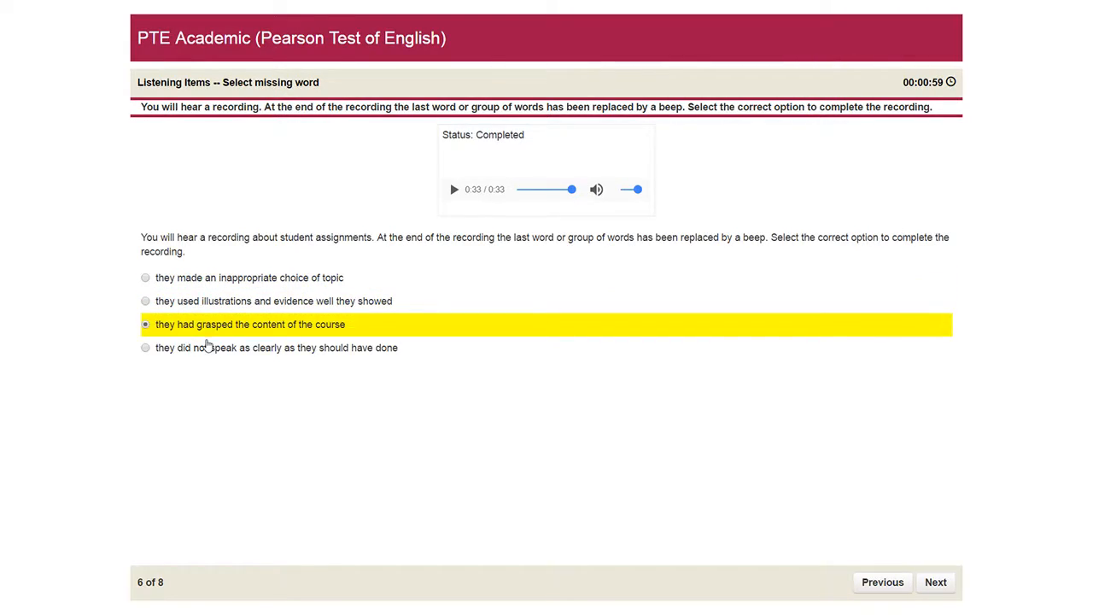
pyautogui.click(145, 278)
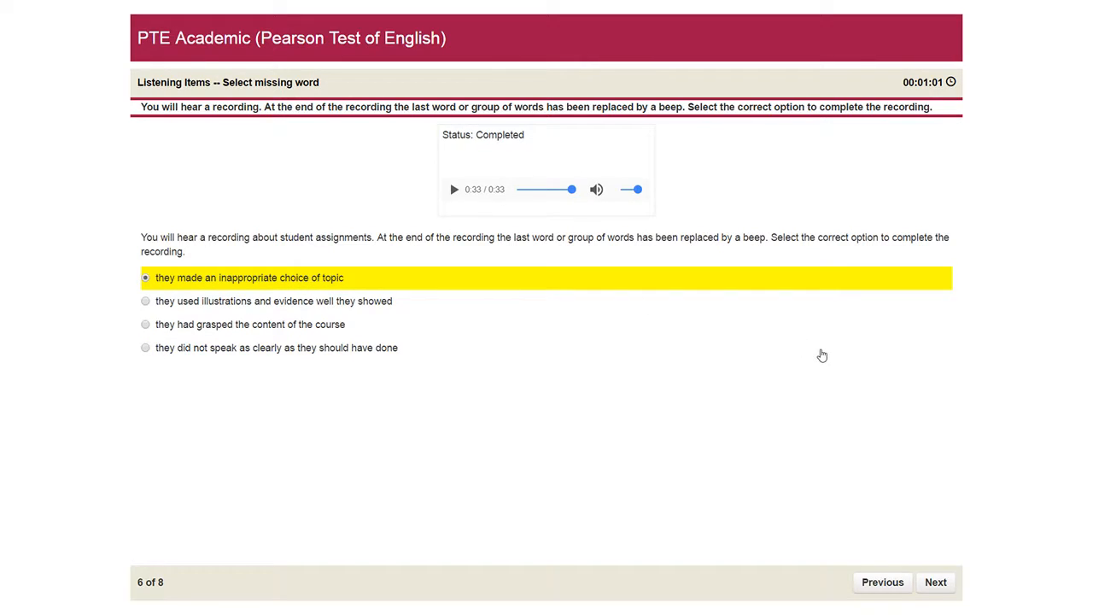
pyautogui.moveTo(877, 528)
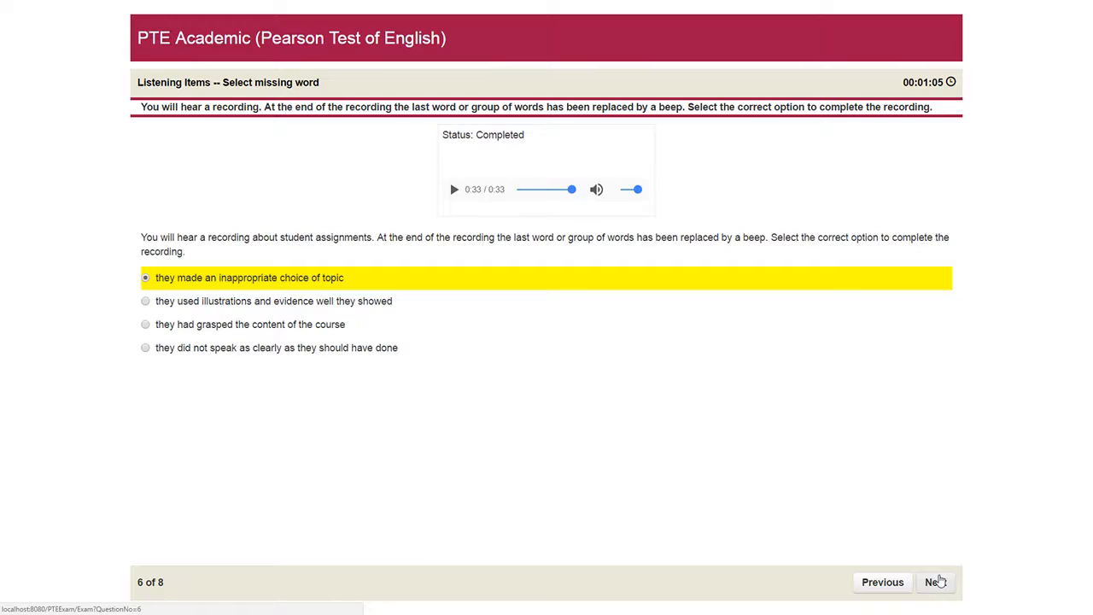
pyautogui.click(935, 582)
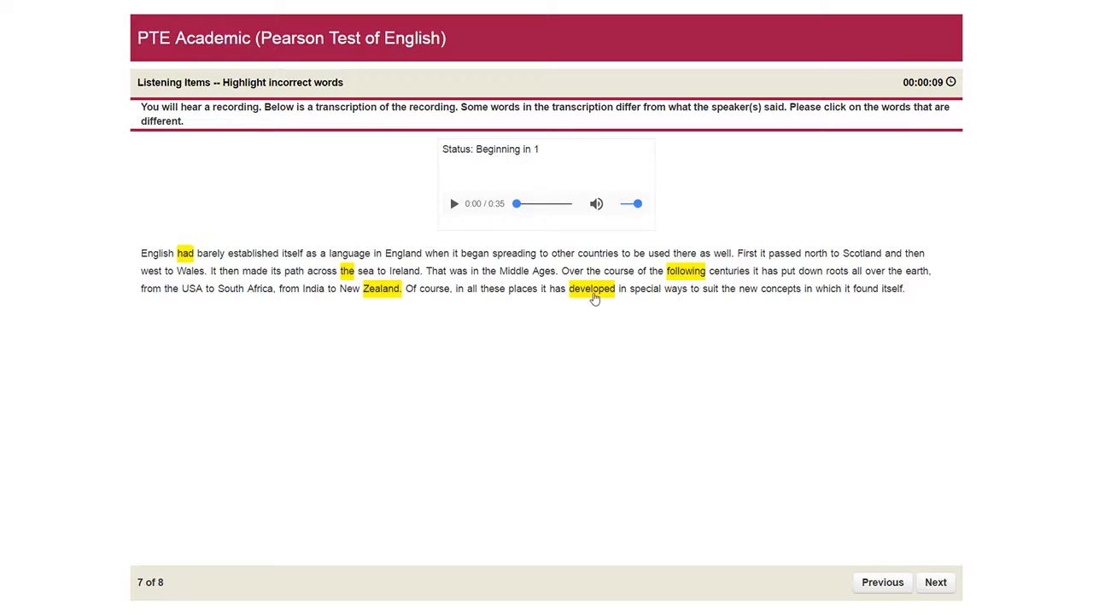
# Mark 'spreading', 'passed' and 'path' as incorrect in item 7's transcript, then advance to item 8.
pyautogui.click(454, 203)
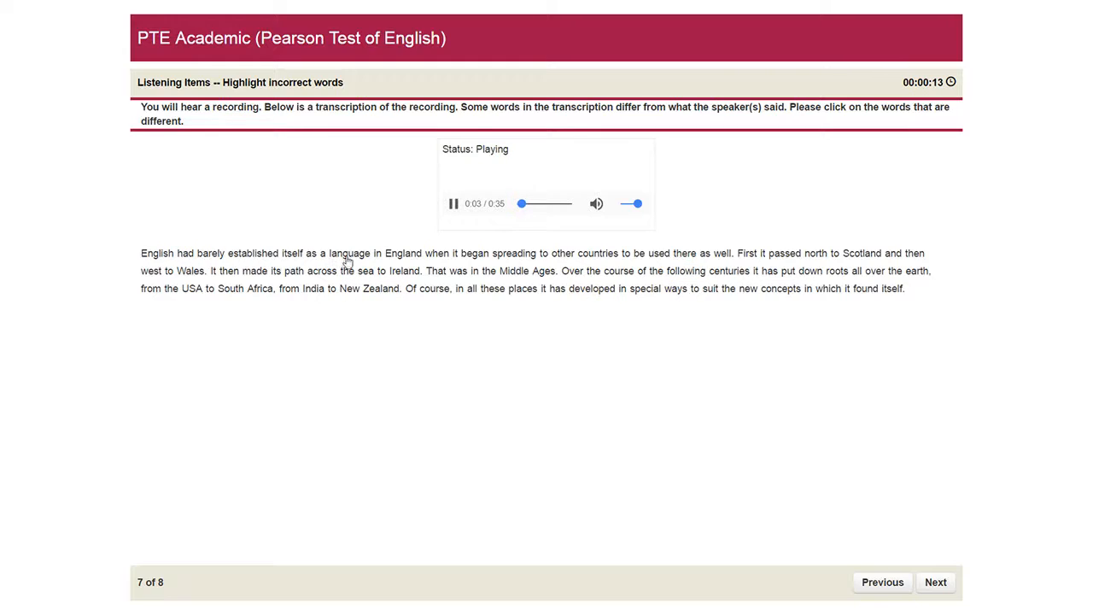
pyautogui.click(513, 253)
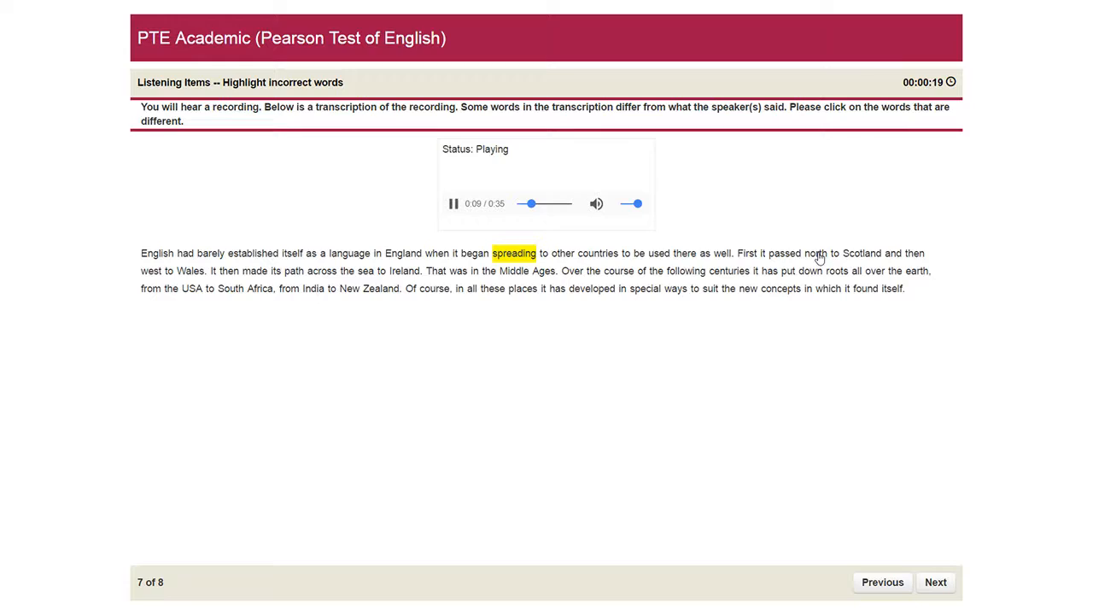
pyautogui.click(784, 253)
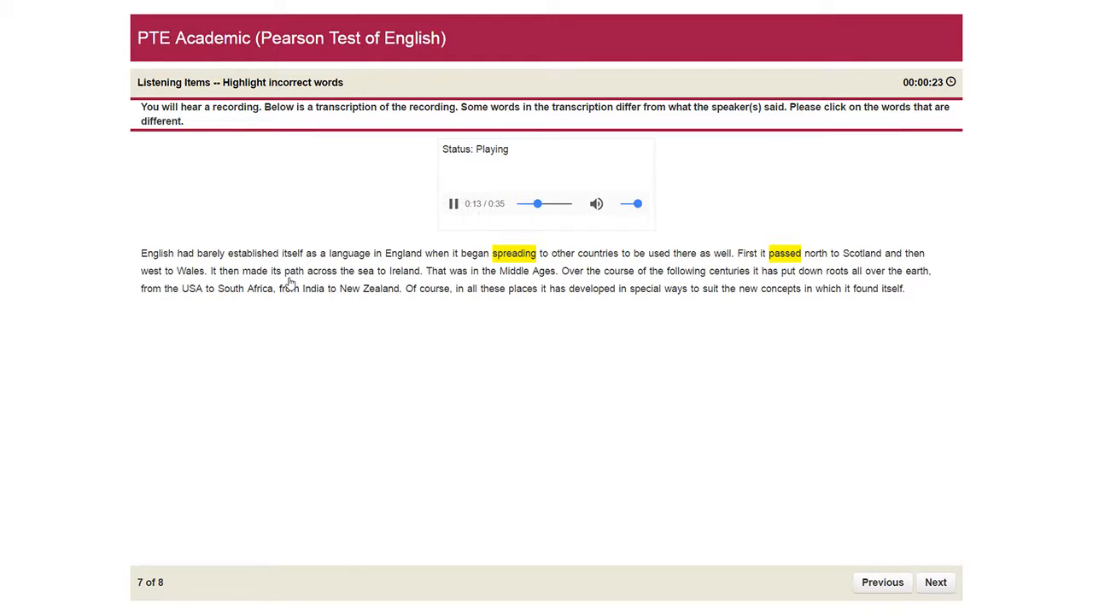
pyautogui.click(294, 270)
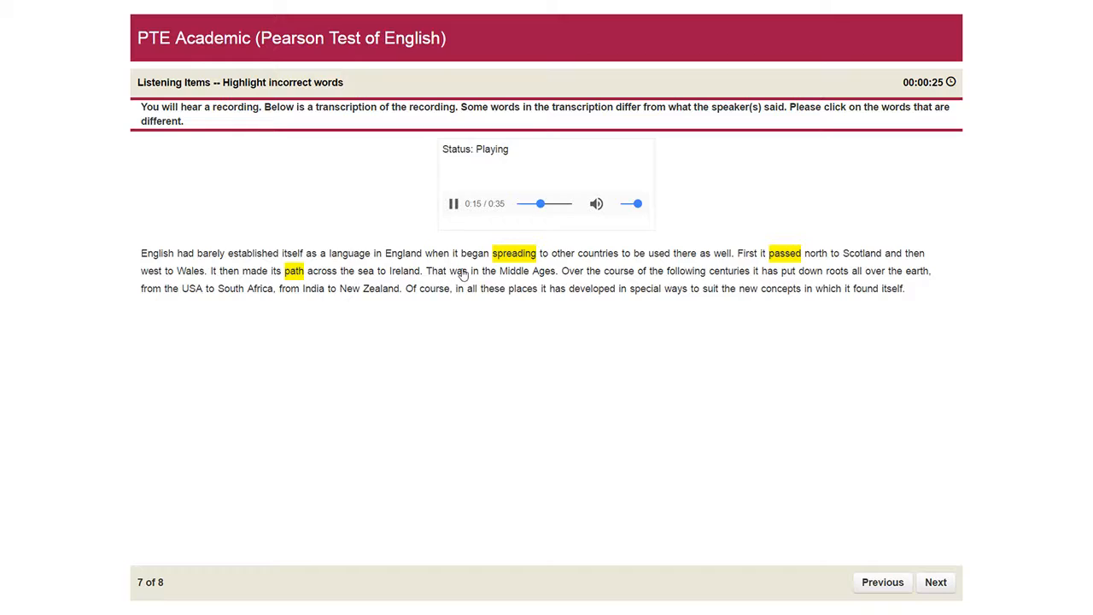
pyautogui.click(454, 203)
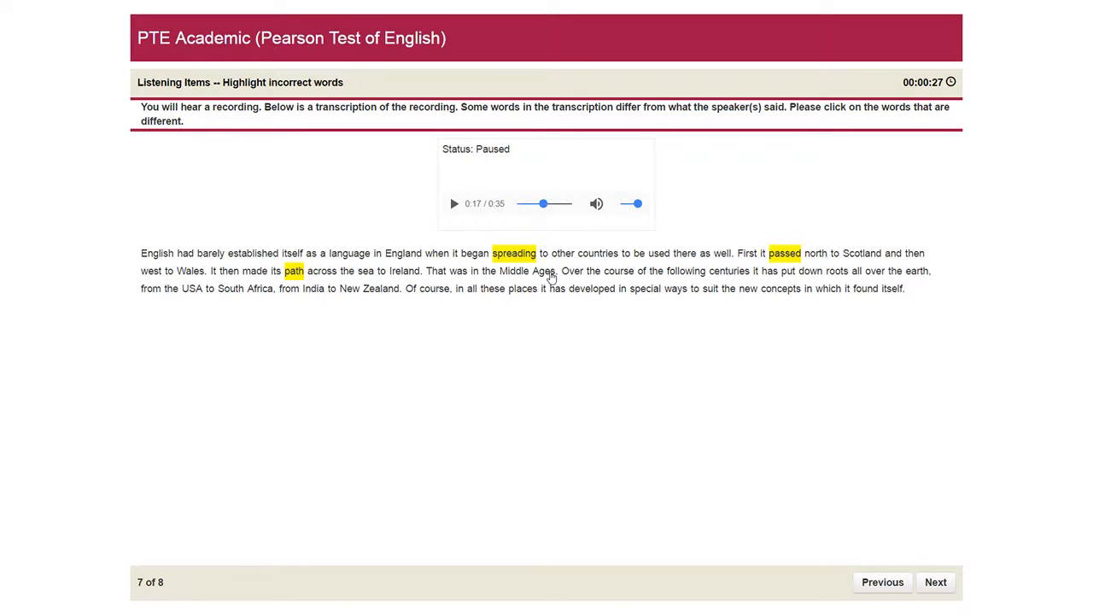
pyautogui.moveTo(516, 255)
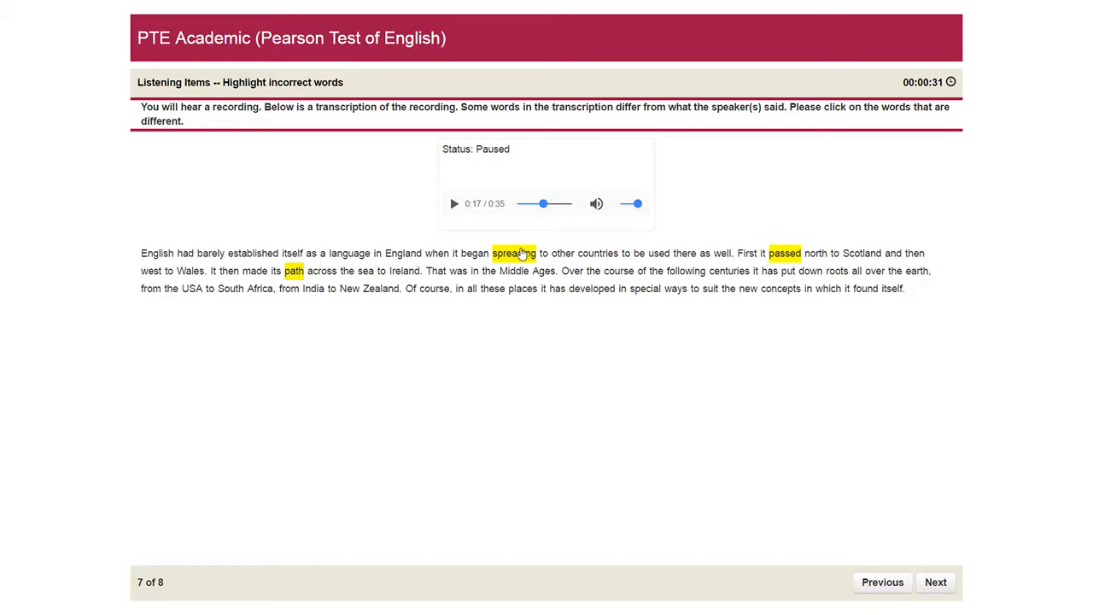
pyautogui.moveTo(716, 263)
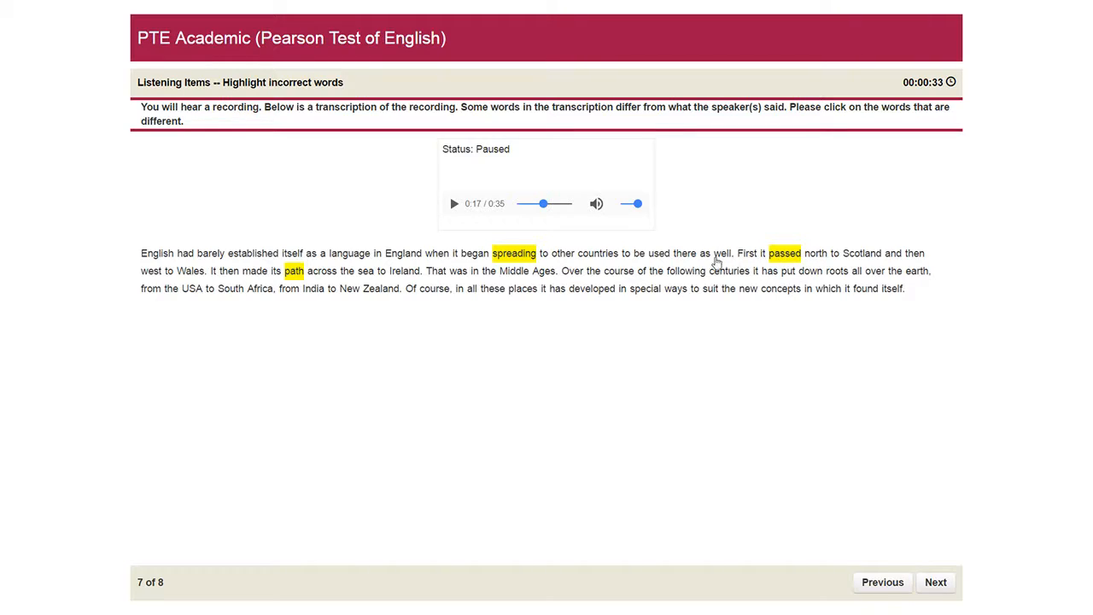
pyautogui.moveTo(528, 299)
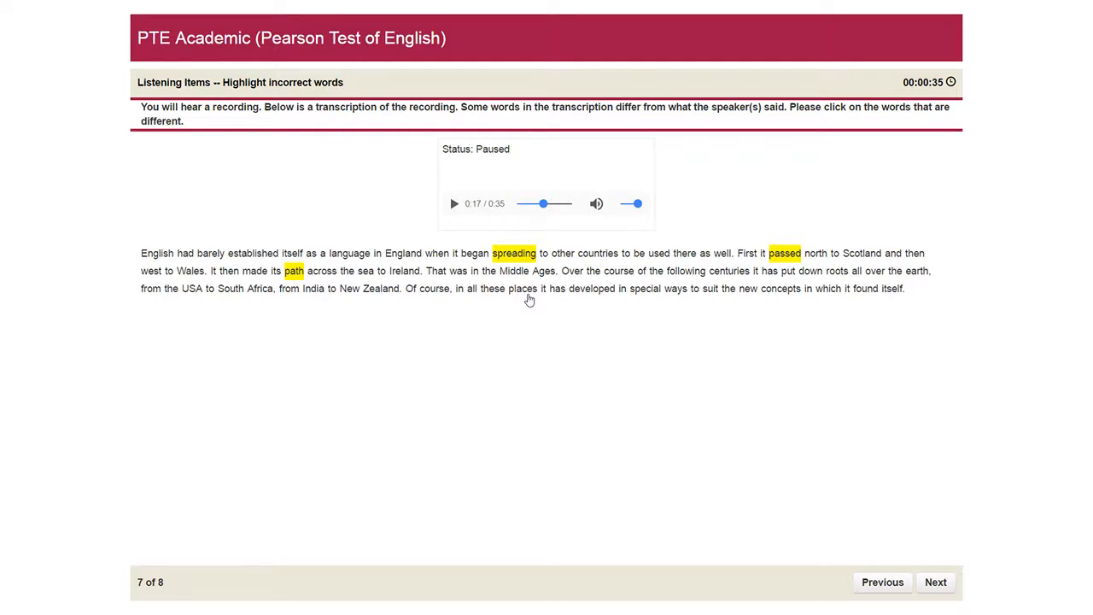
pyautogui.moveTo(467, 188)
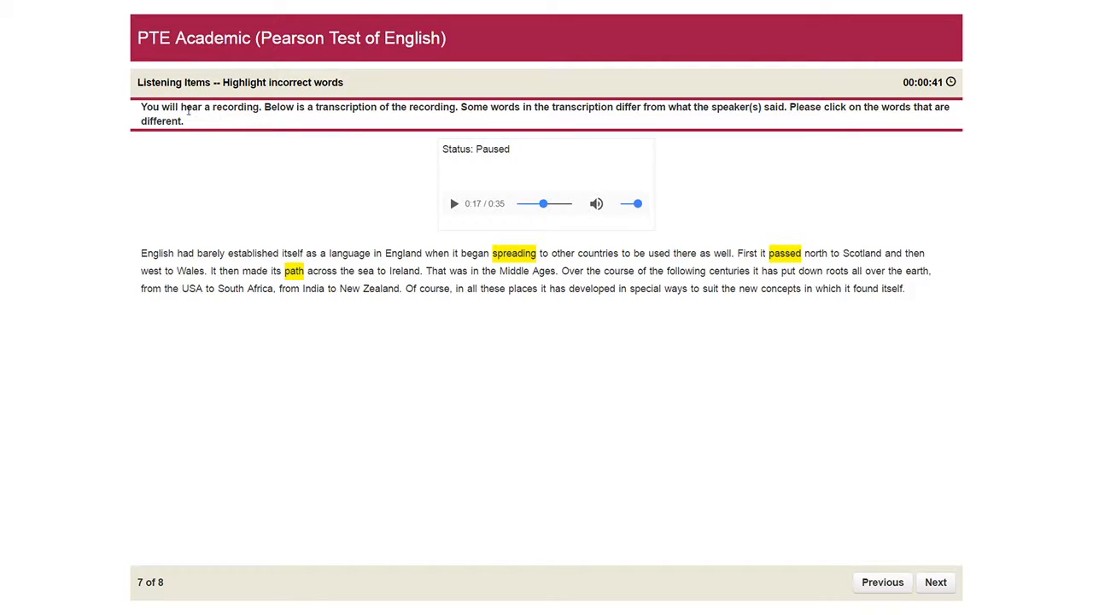
pyautogui.moveTo(252, 117)
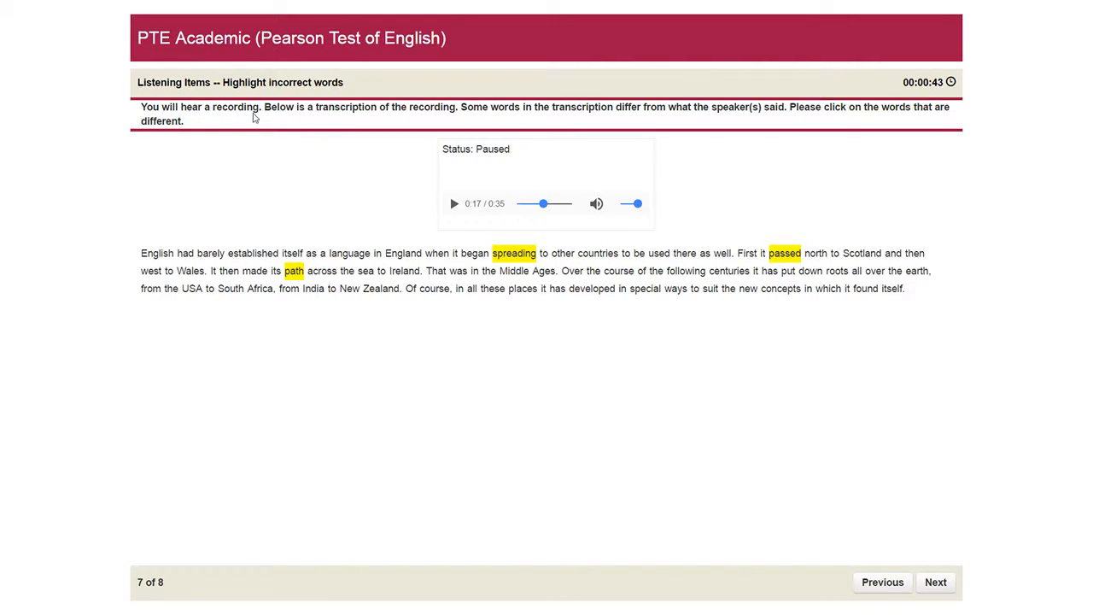
pyautogui.moveTo(294, 106); pyautogui.dragTo(374, 105)
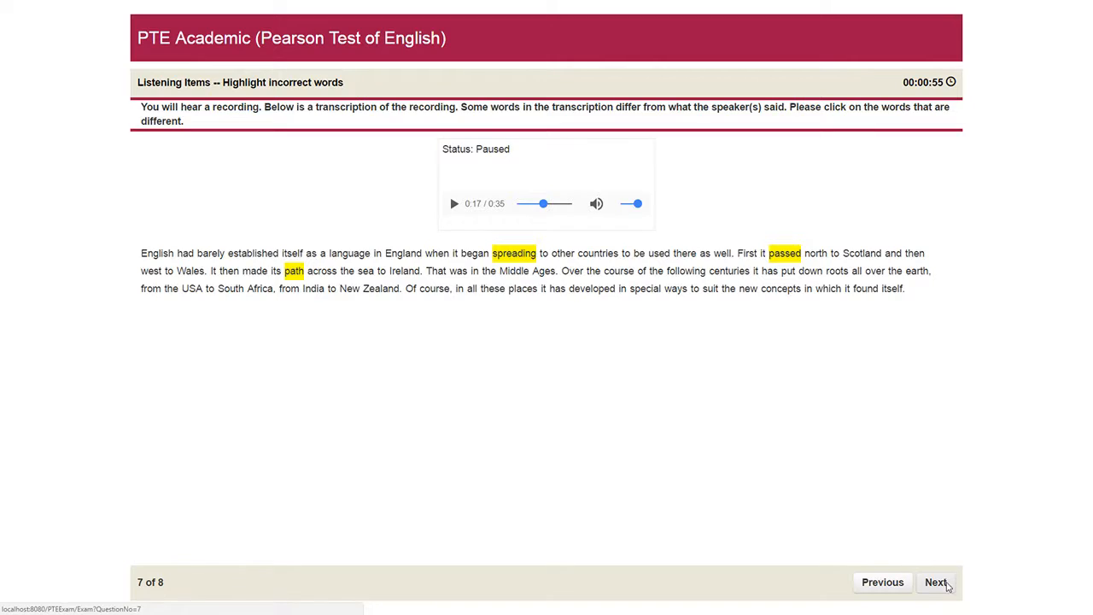
pyautogui.click(936, 582)
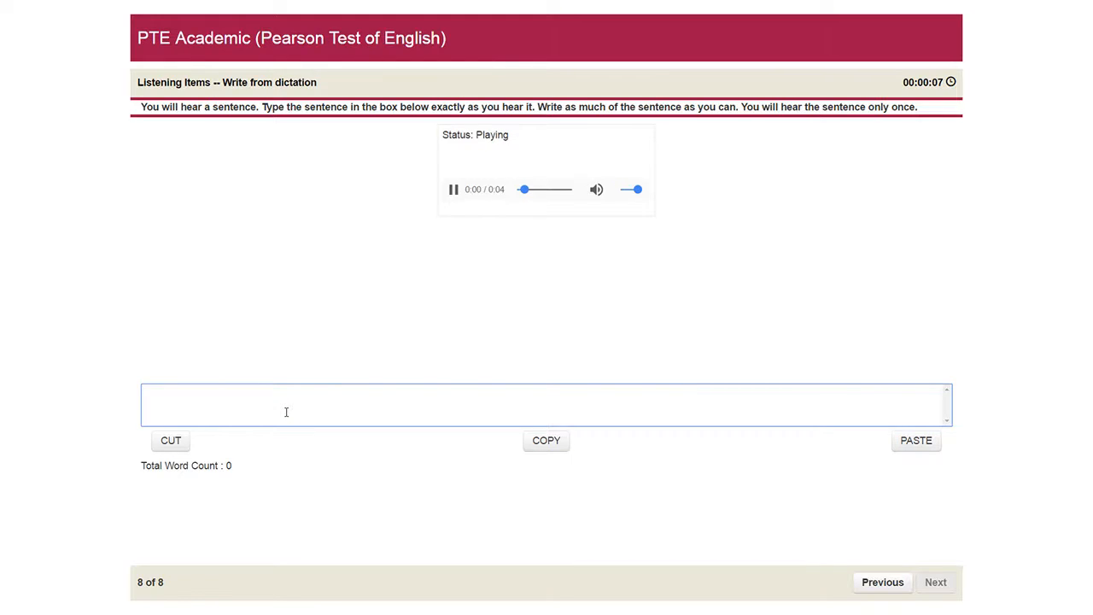
# Enter item 8's dictation as 'The new theory take all the research results into account.'.
pyautogui.write('the new')
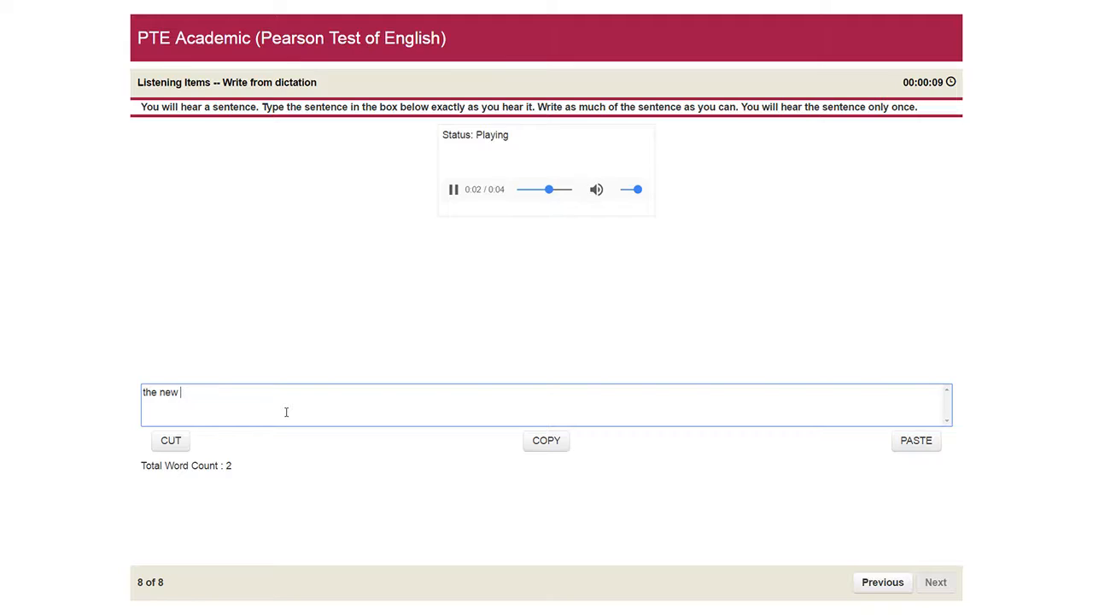
pyautogui.write('theory ta')
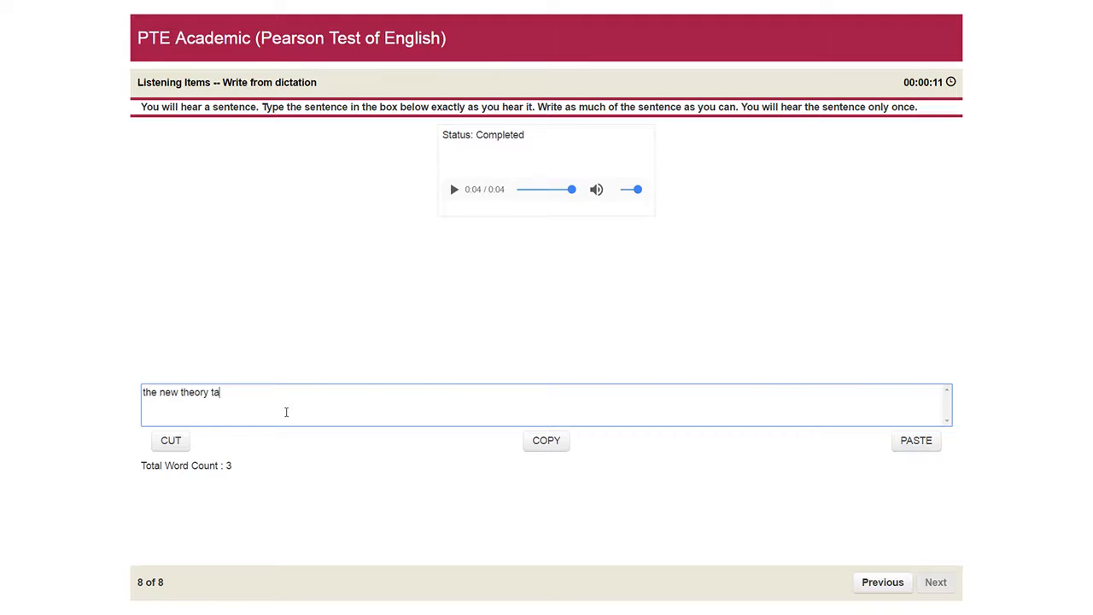
pyautogui.write('ke all the res')
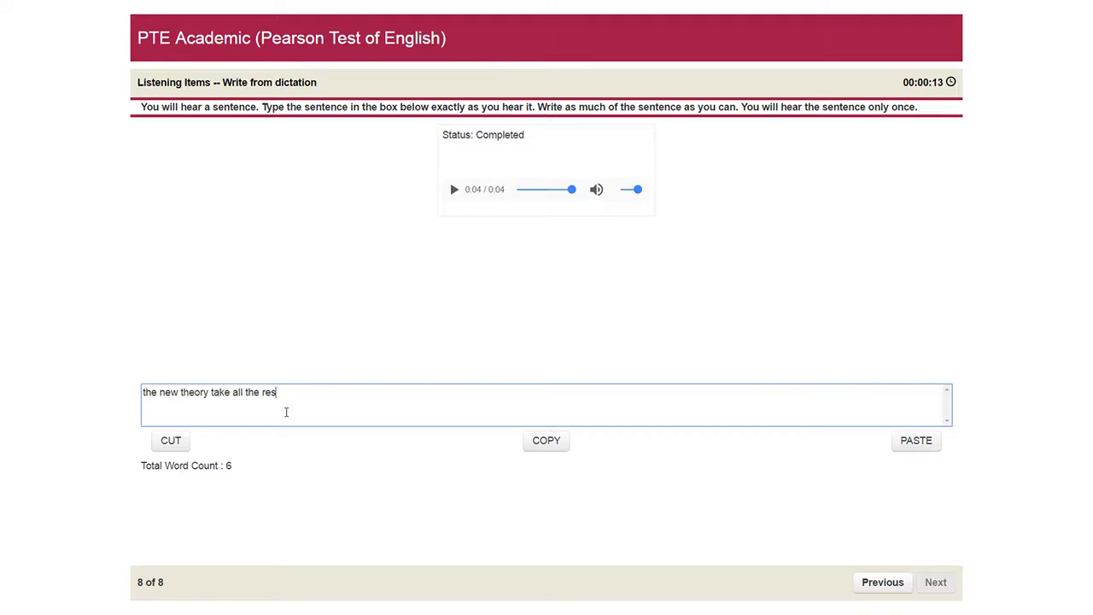
pyautogui.write('each result')
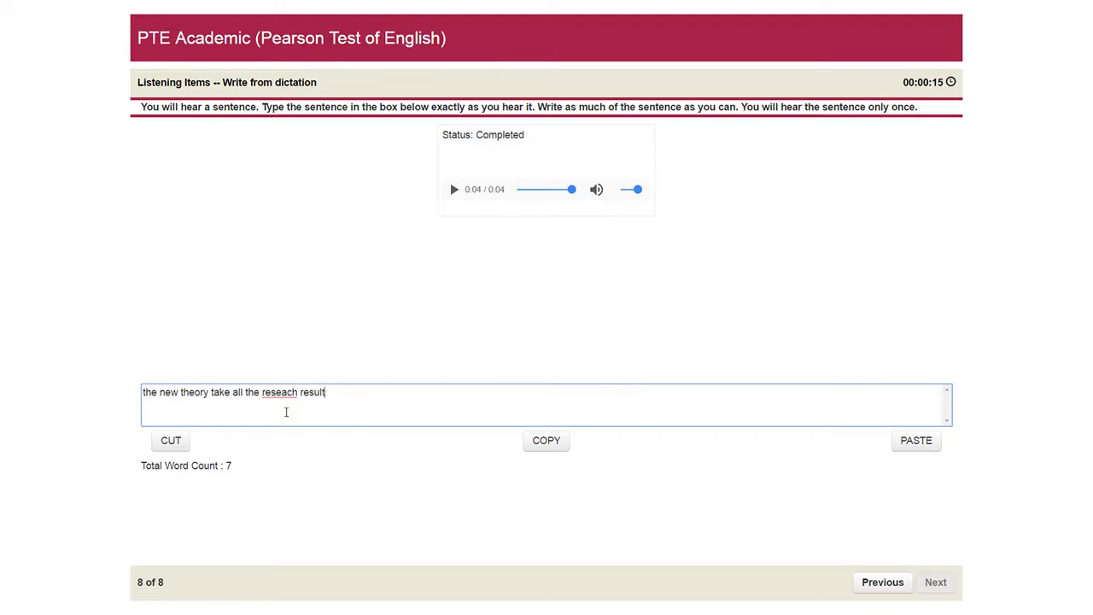
pyautogui.write('s in')
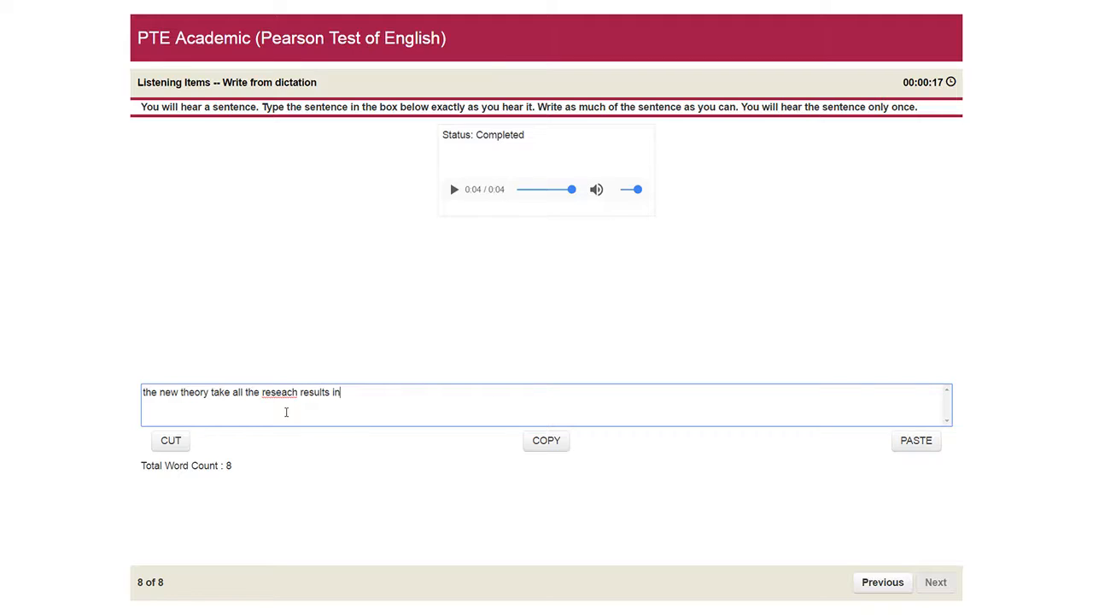
pyautogui.write('into account')
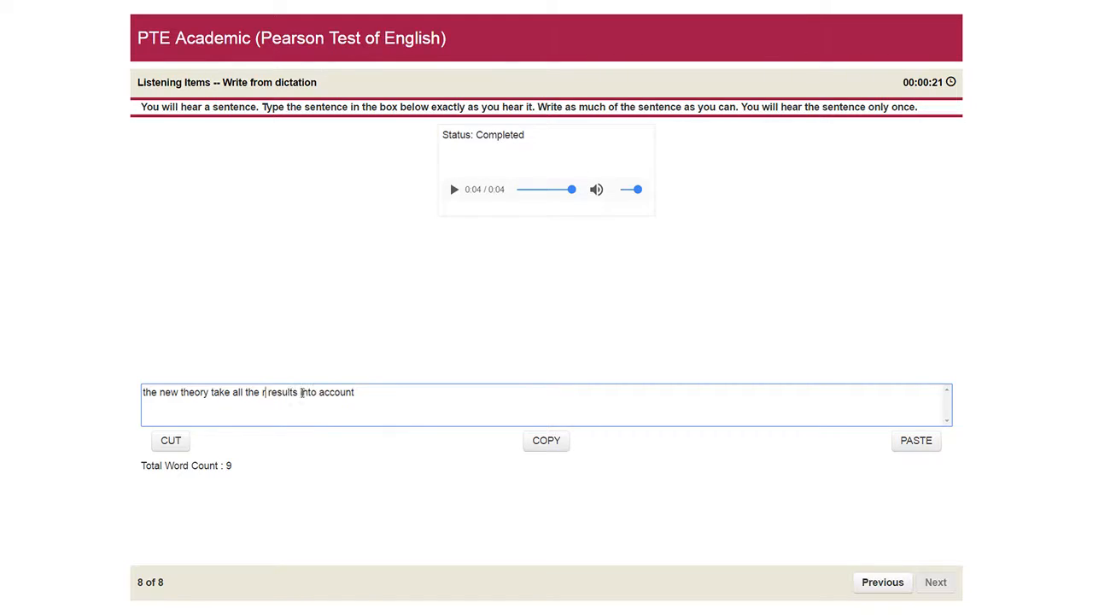
pyautogui.write('esearch')
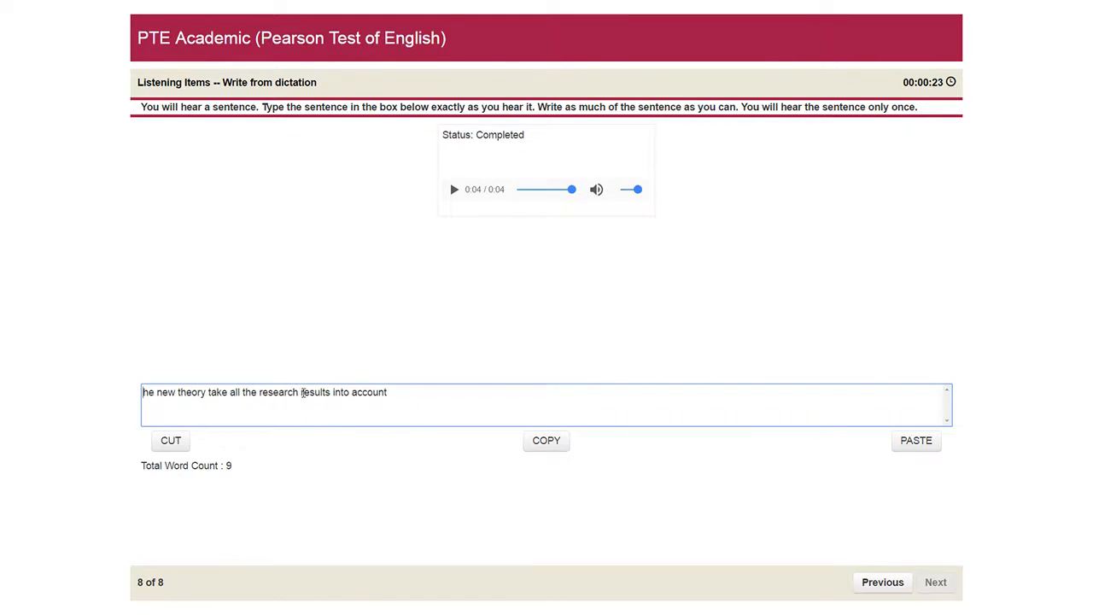
pyautogui.write('The new theory take all the research results into account.')
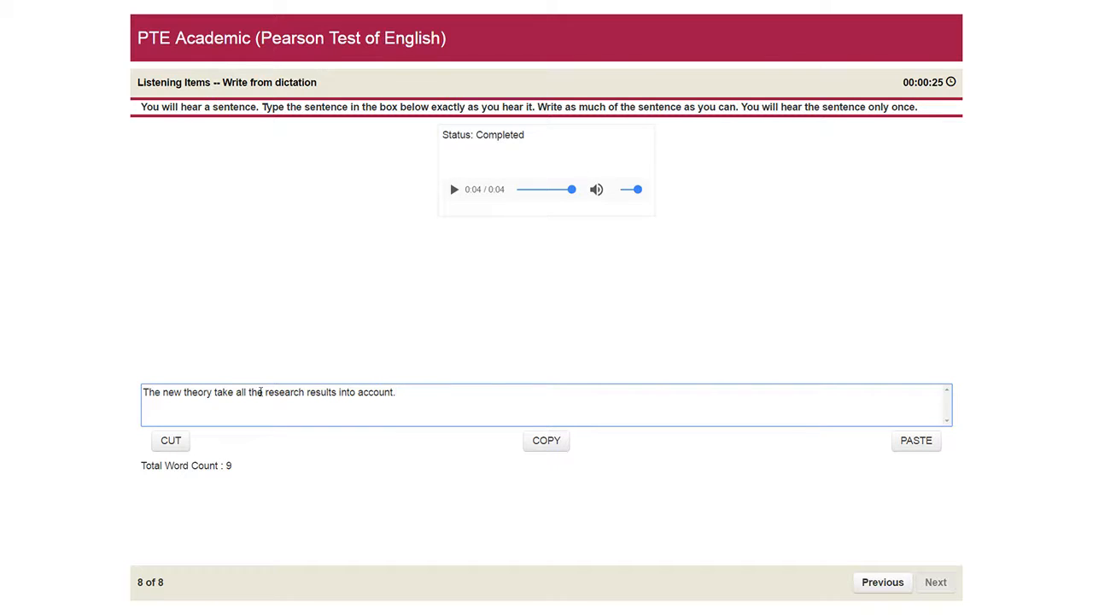
pyautogui.press('ctrl+a')
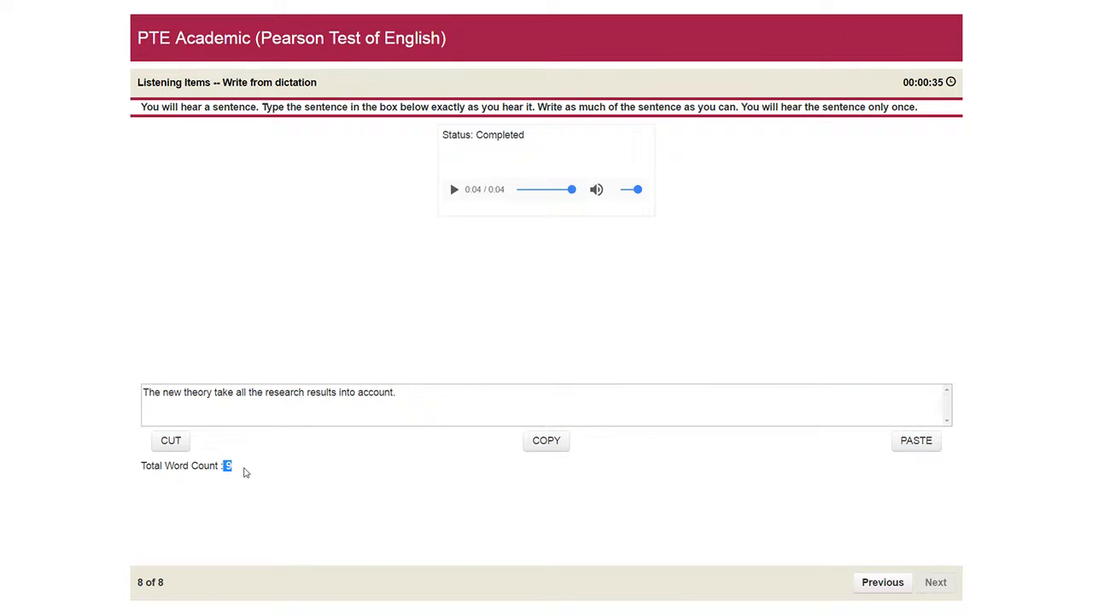
pyautogui.moveTo(258, 450)
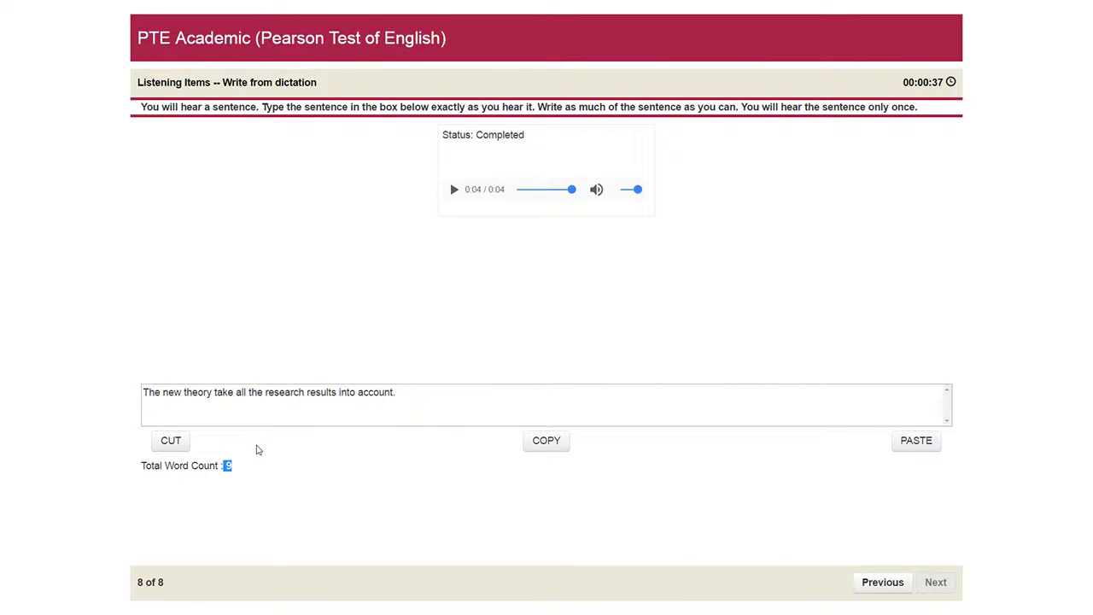
pyautogui.moveTo(367, 362)
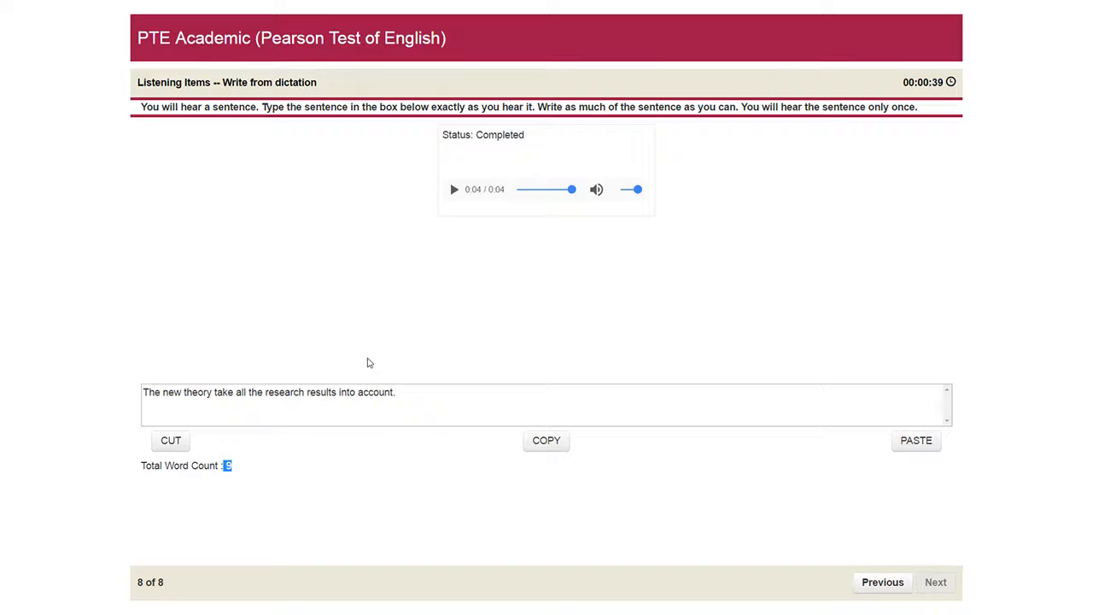